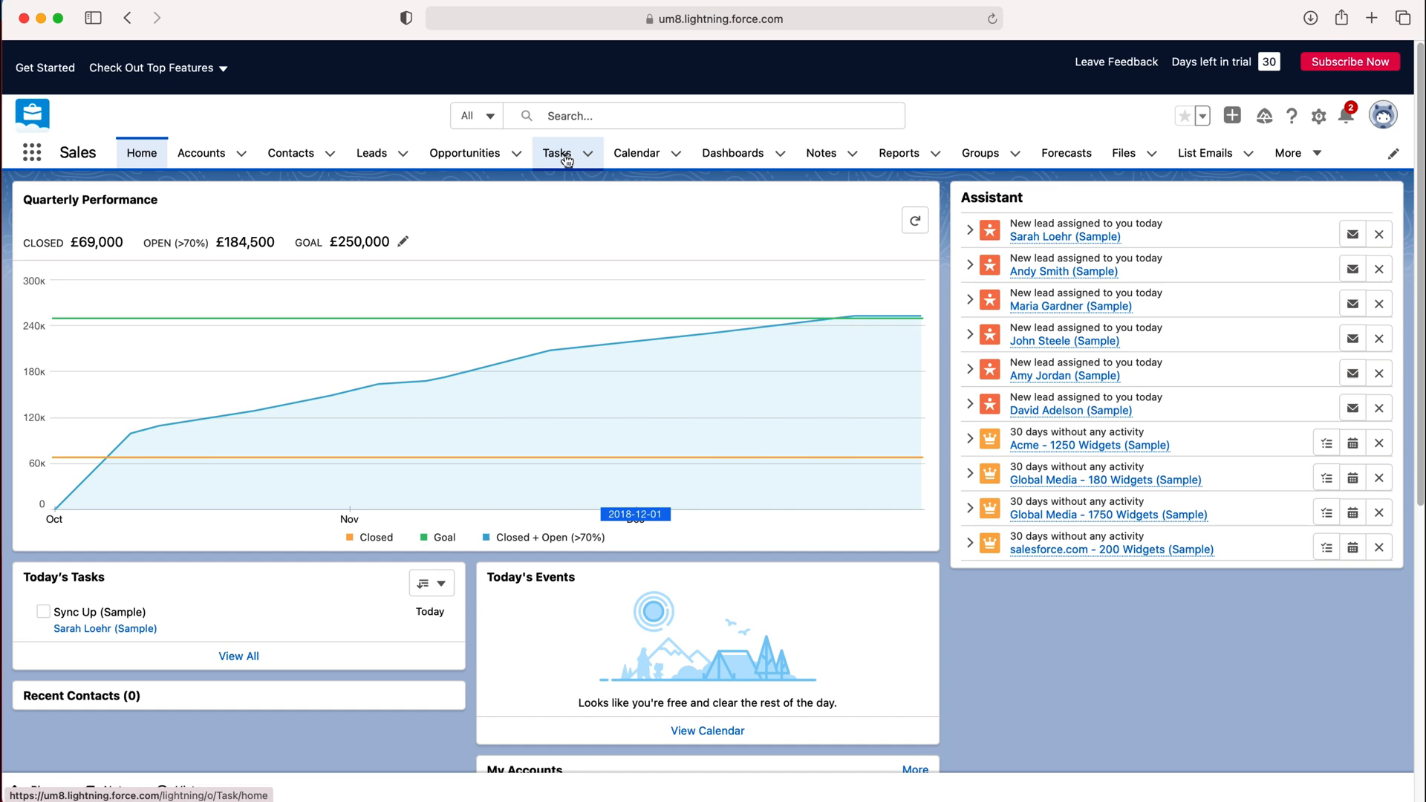
Go to the Tasks area and reveal the New Task action from the list dropdown.
left_click(555, 153)
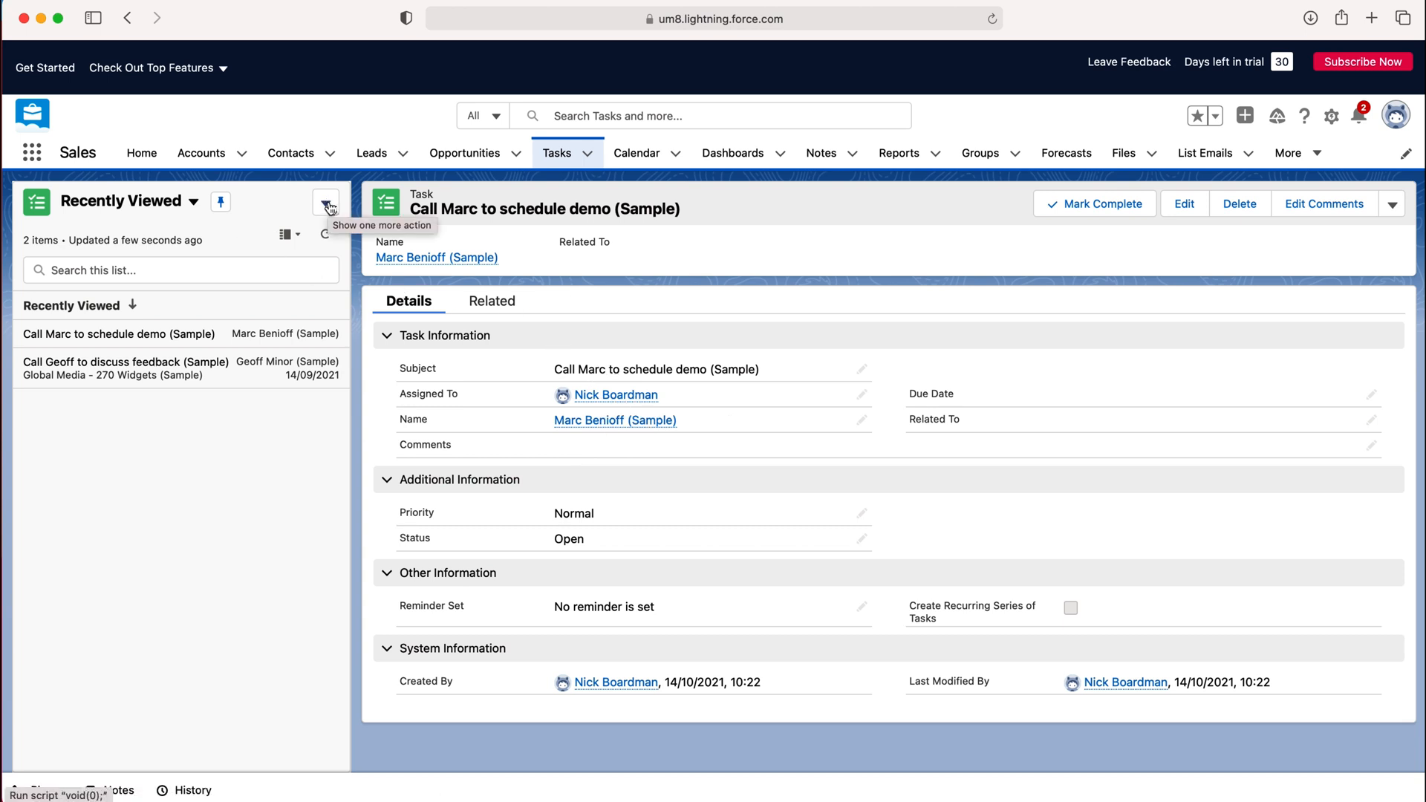
left_click(326, 201)
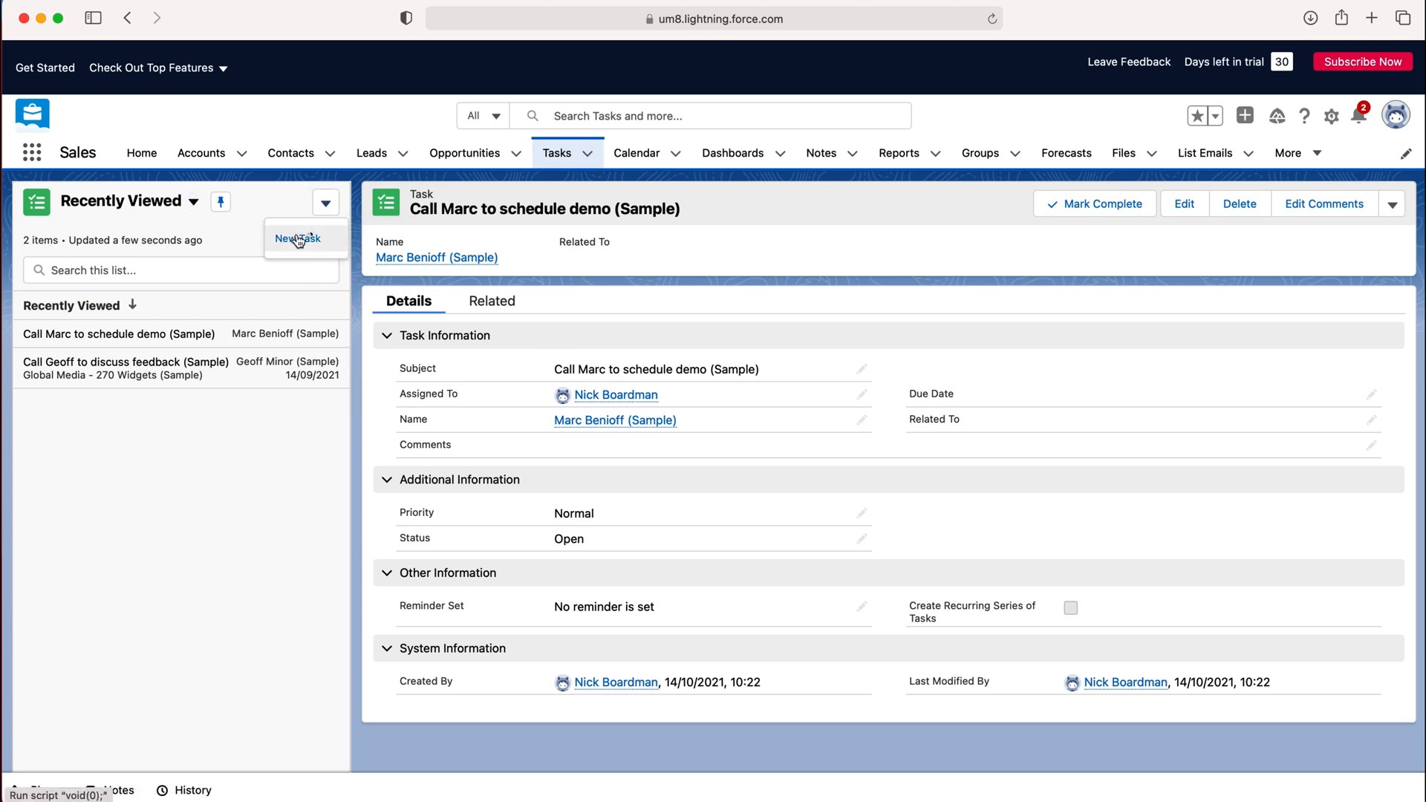
left_click(297, 238)
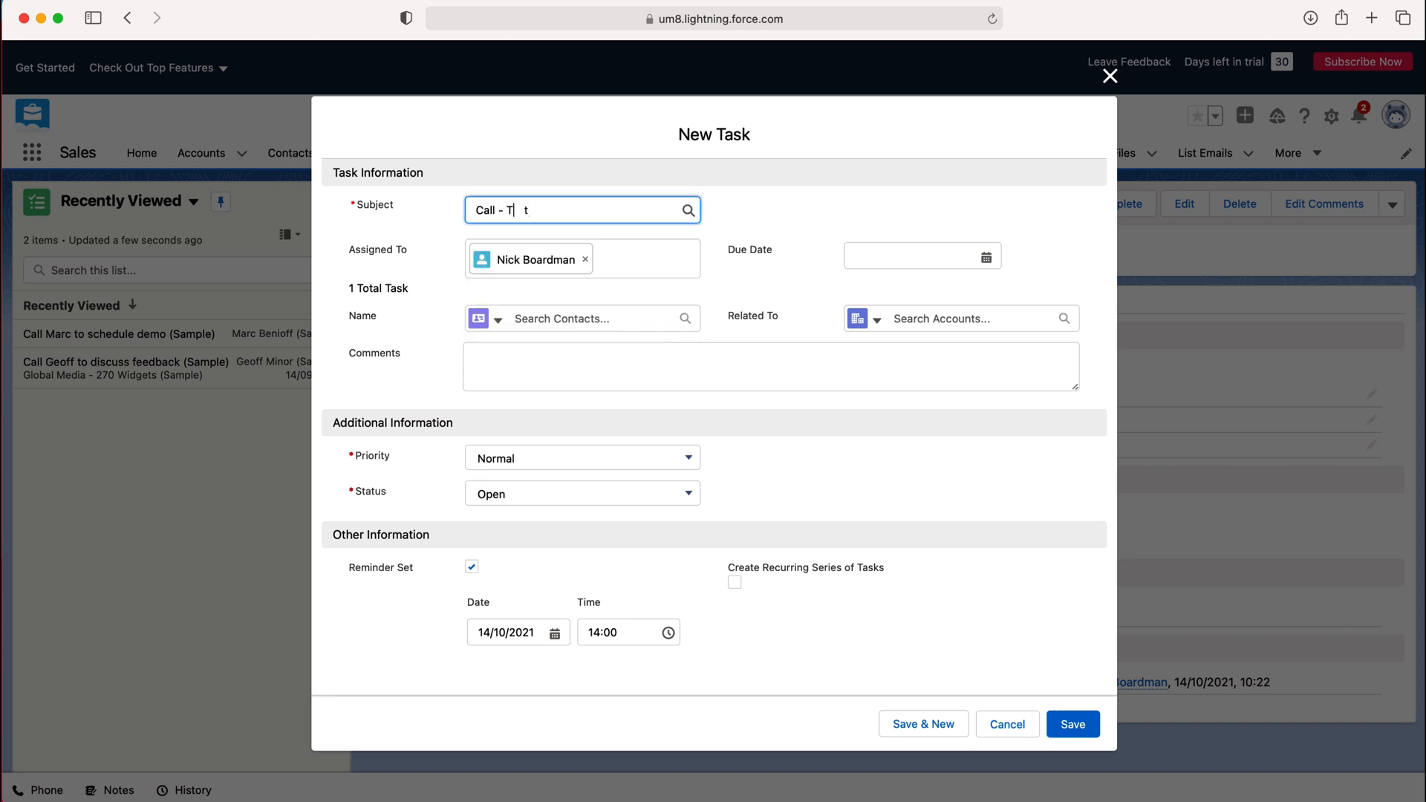
type("est")
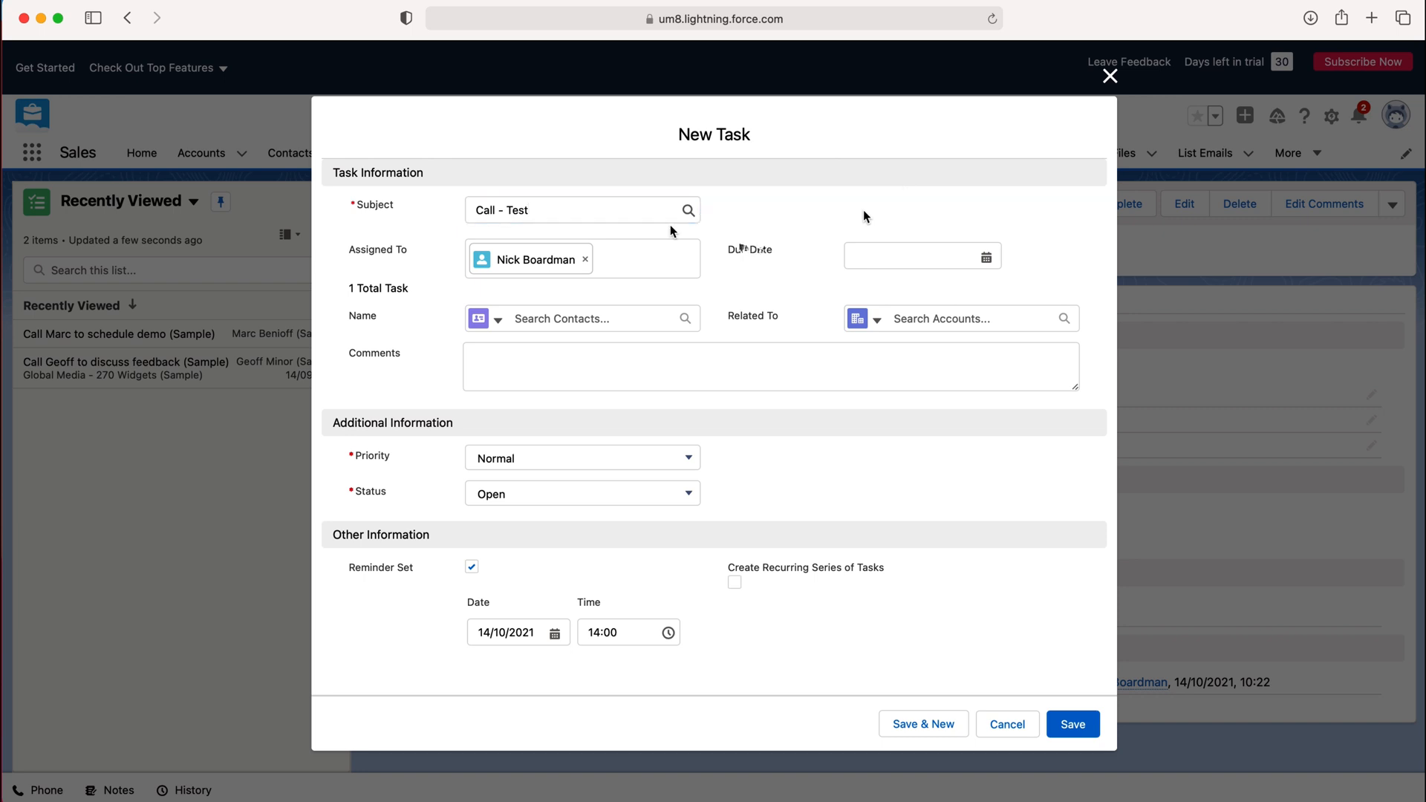
mouse_move(557, 213)
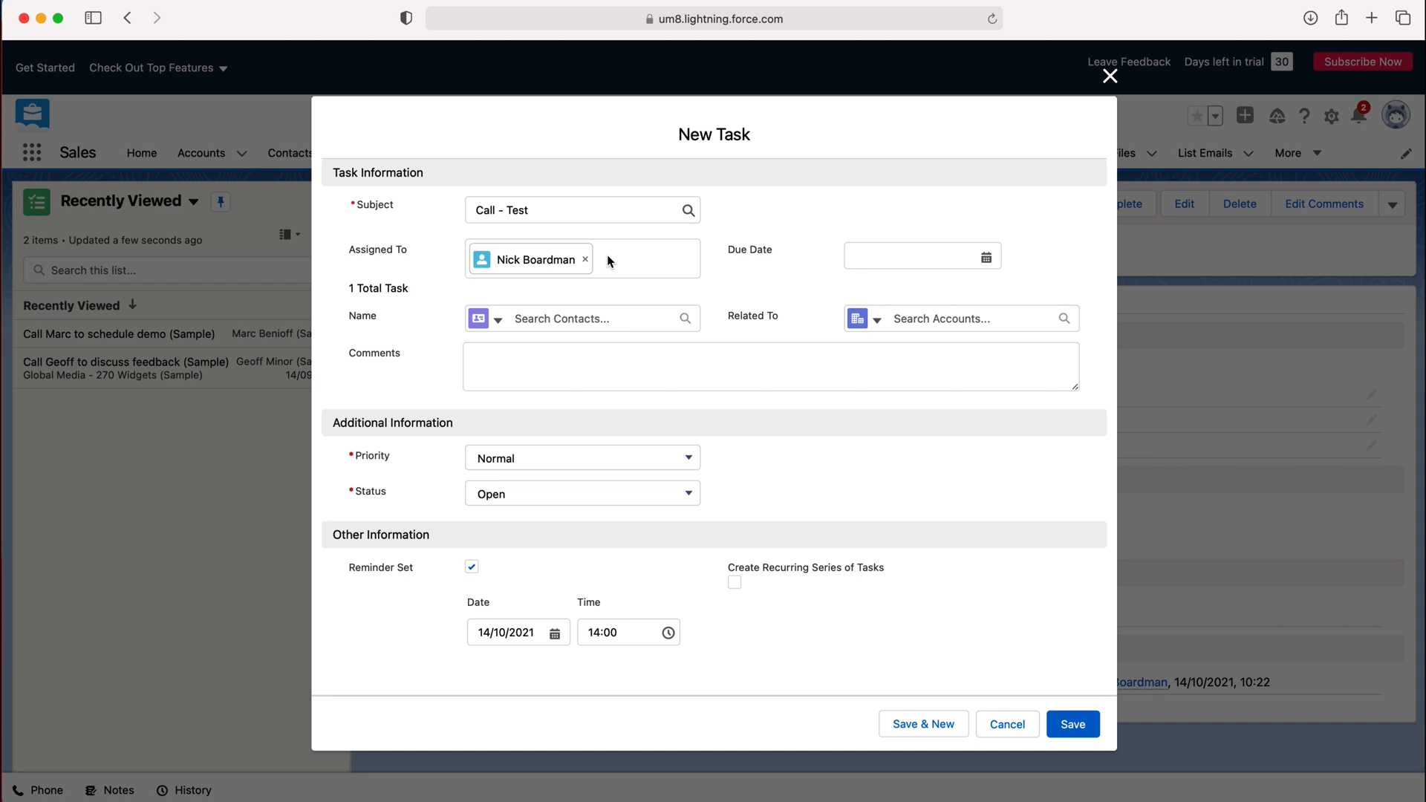
left_click(582, 258)
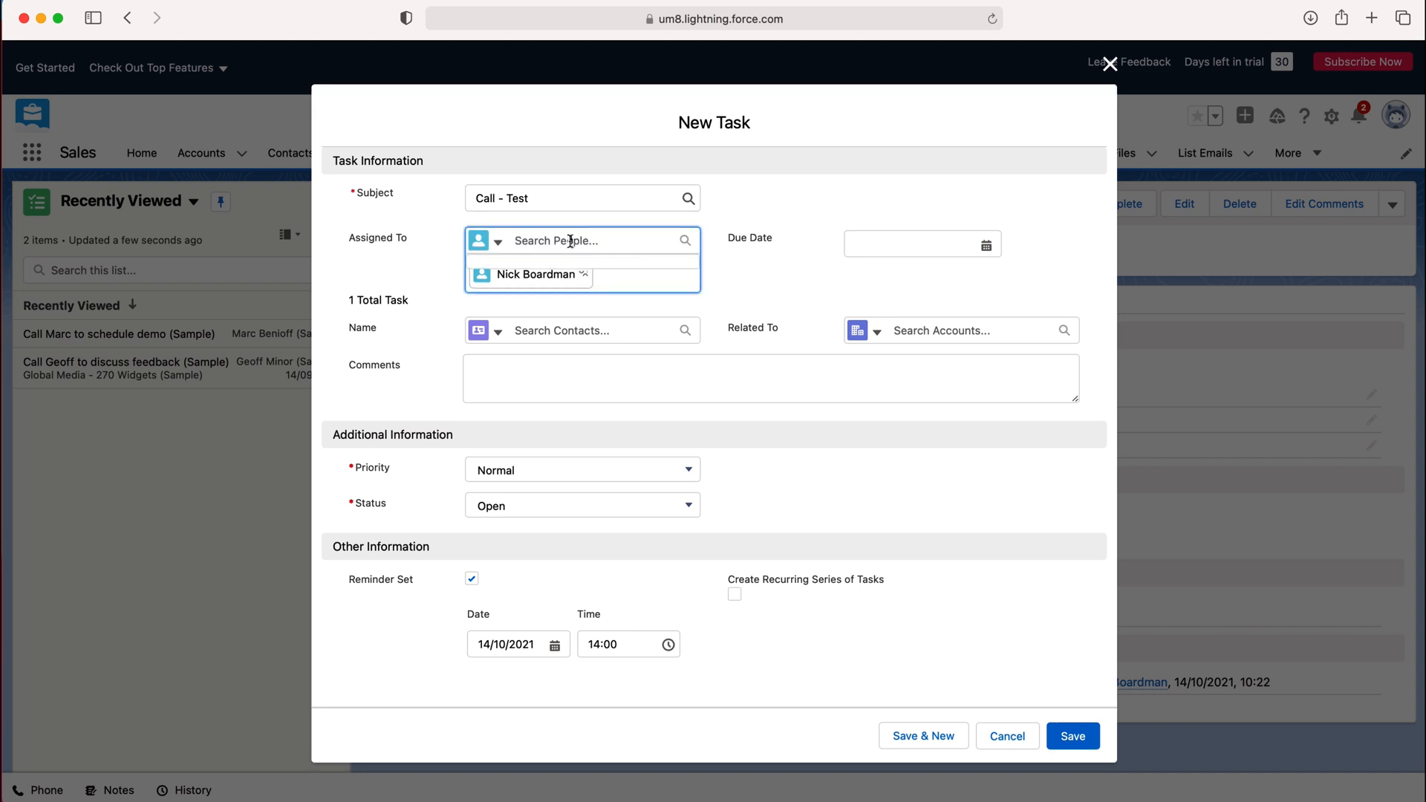
mouse_move(569, 241)
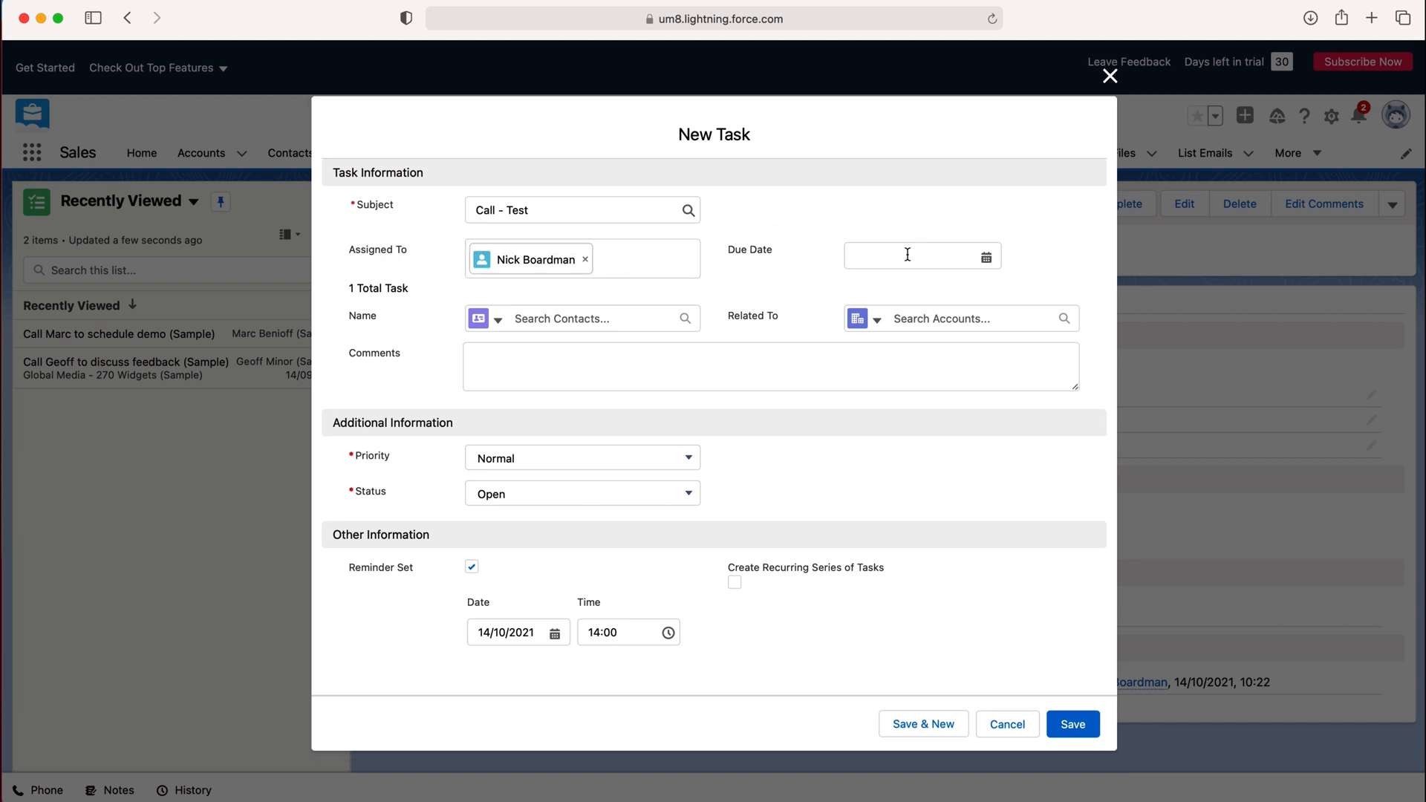
Set the due date to 21/10/2021 and move into the Name contact field.
left_click(909, 256)
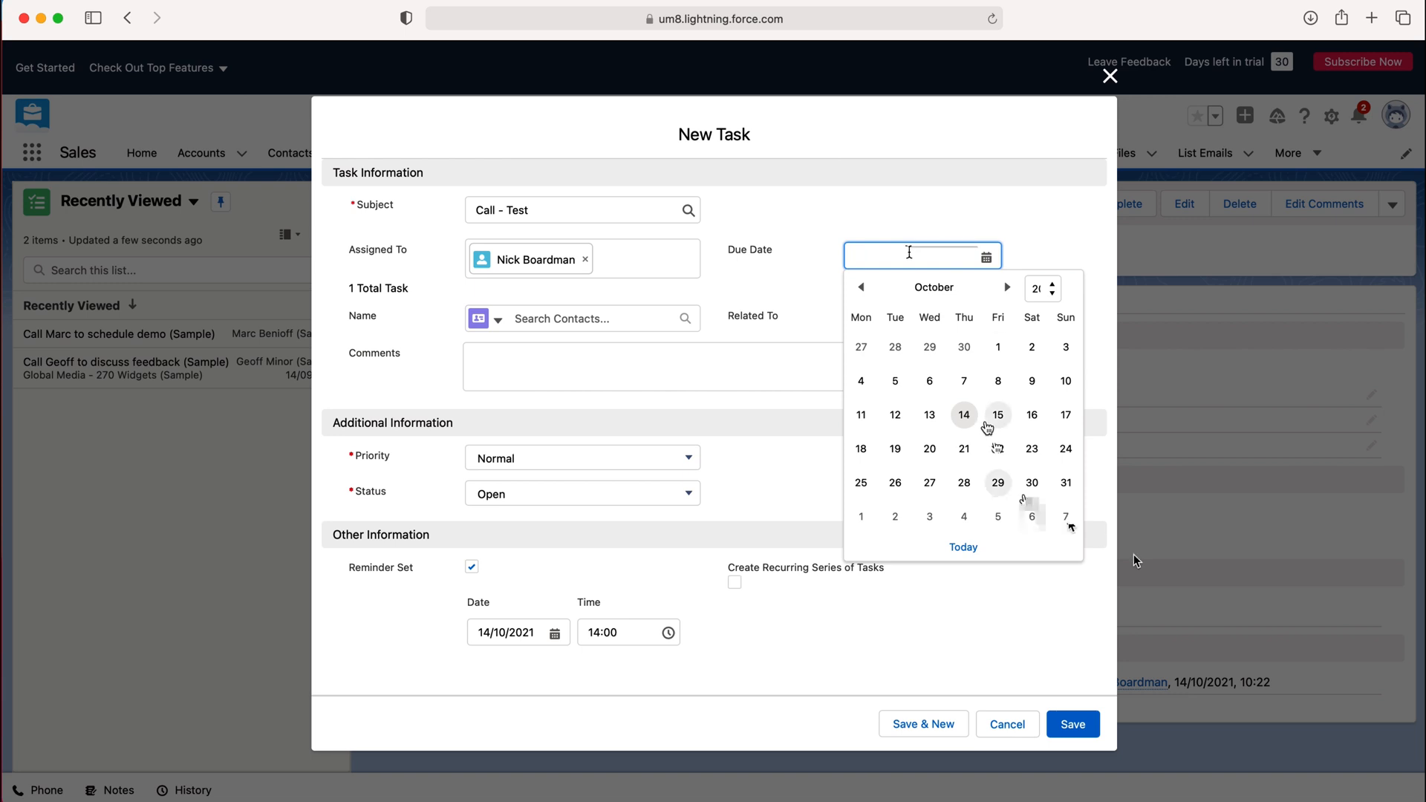
mouse_move(964, 449)
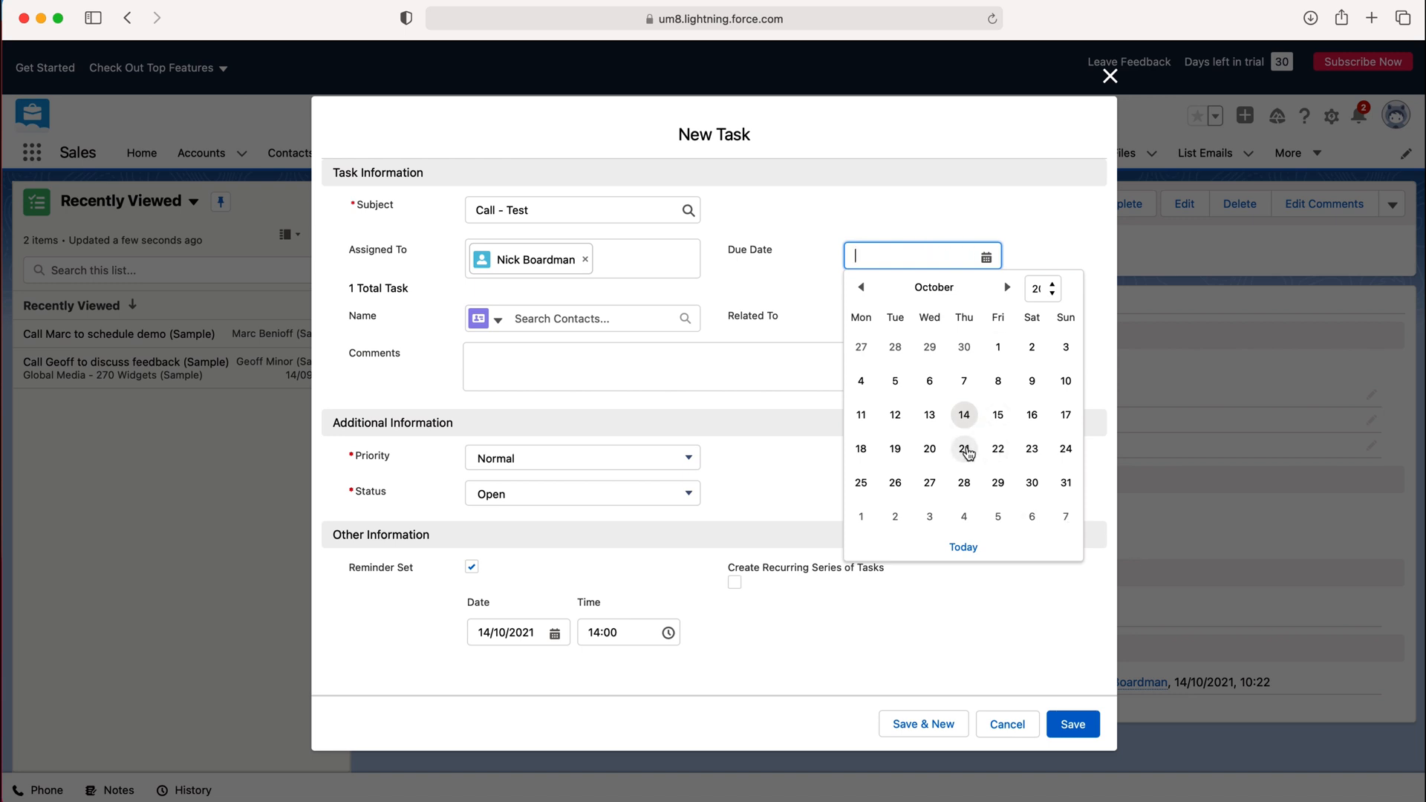
left_click(962, 449)
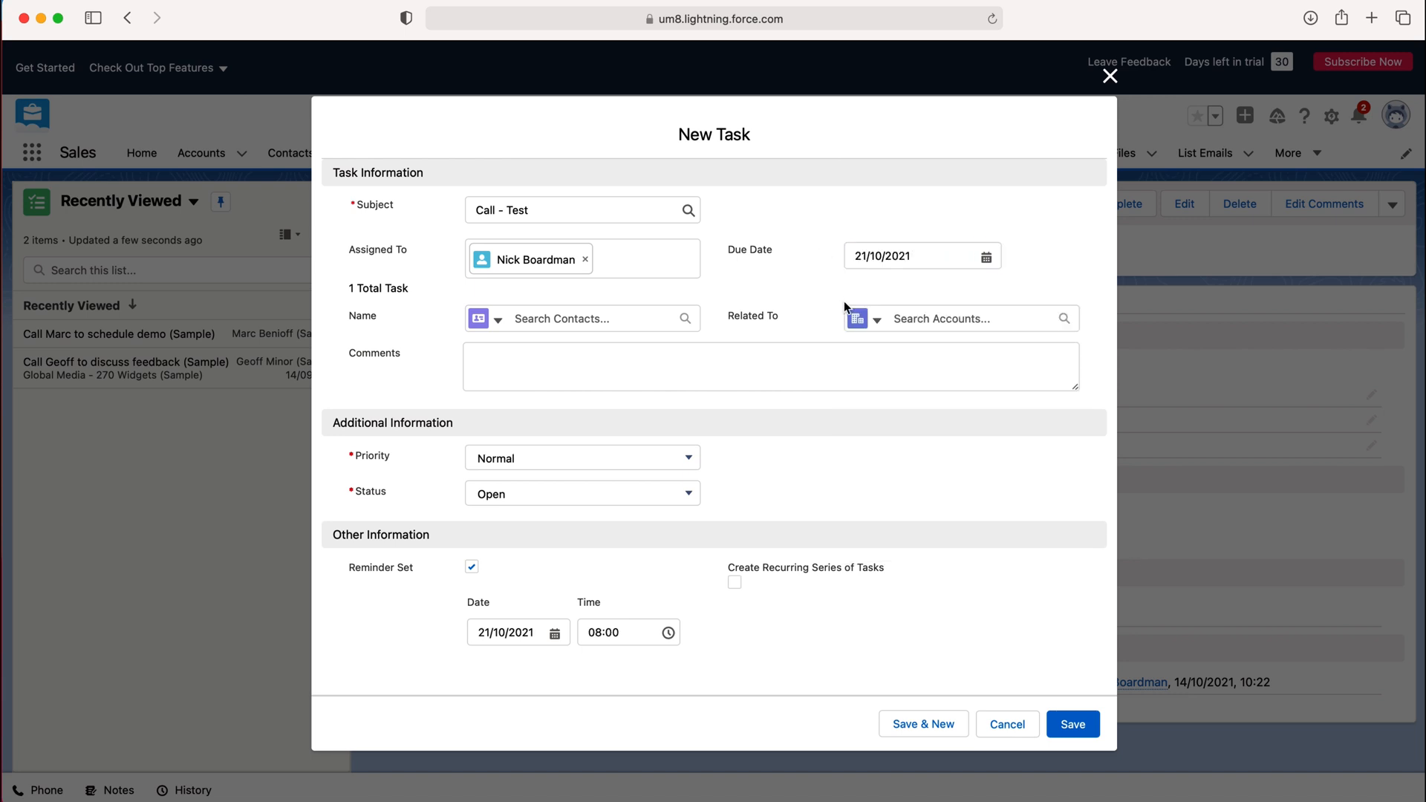
mouse_move(438, 325)
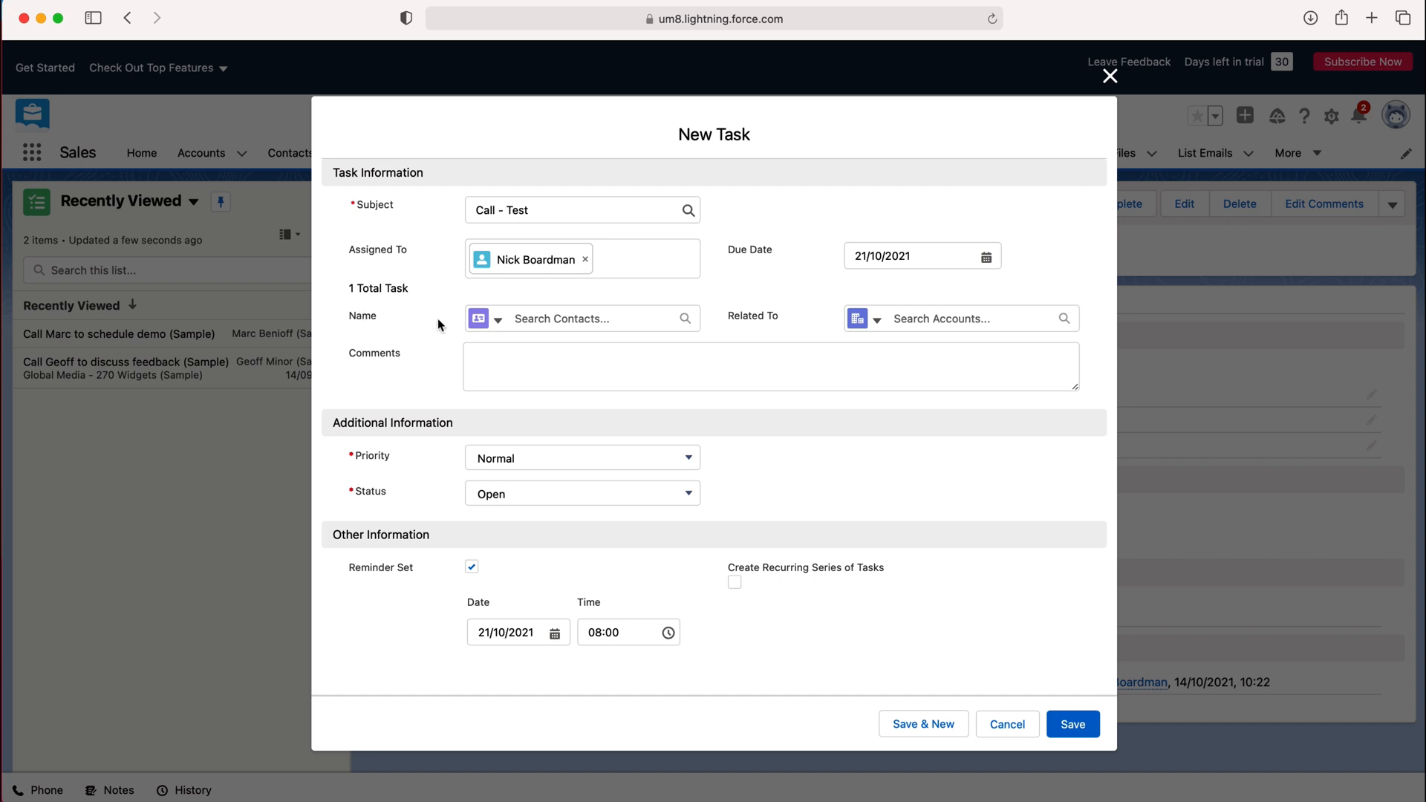
mouse_move(532, 321)
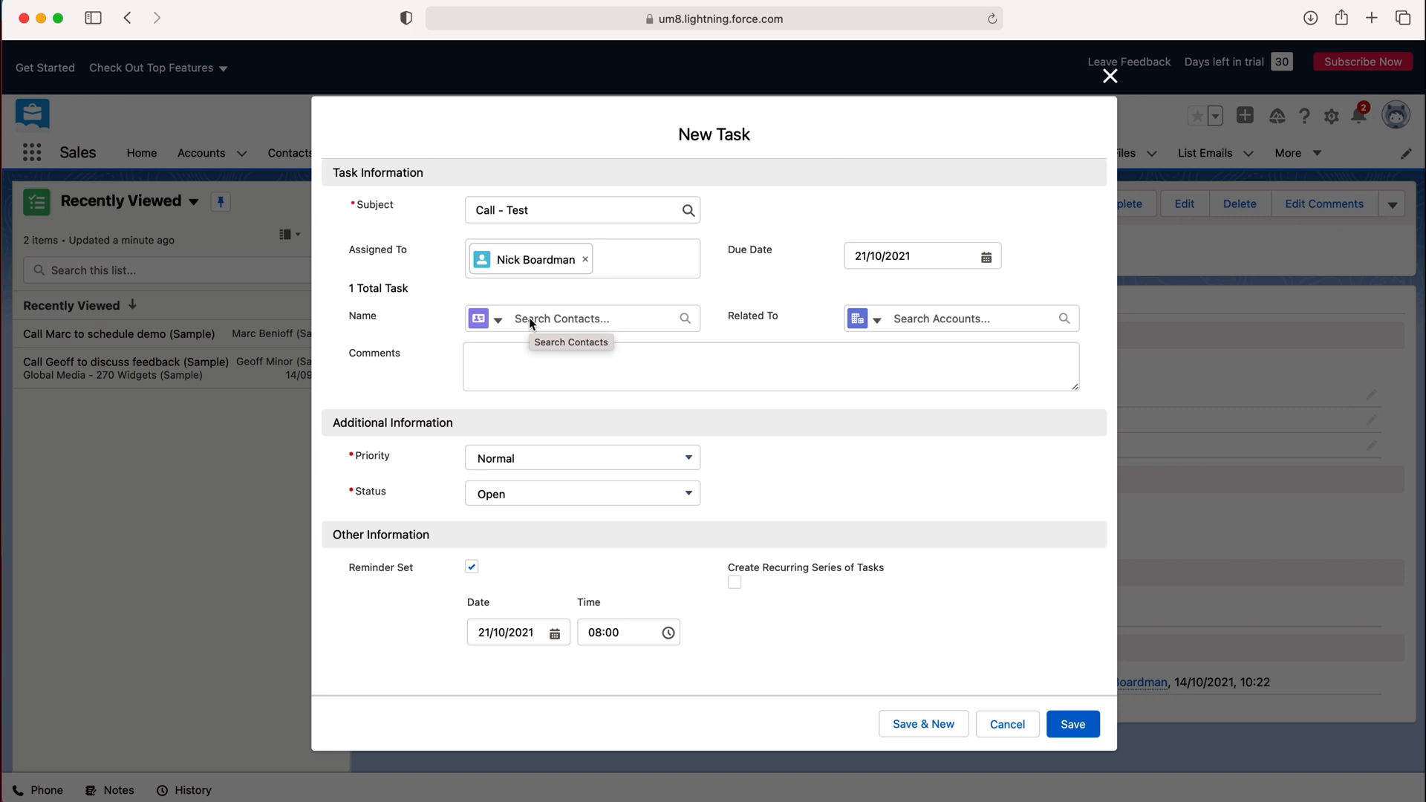
left_click(582, 317)
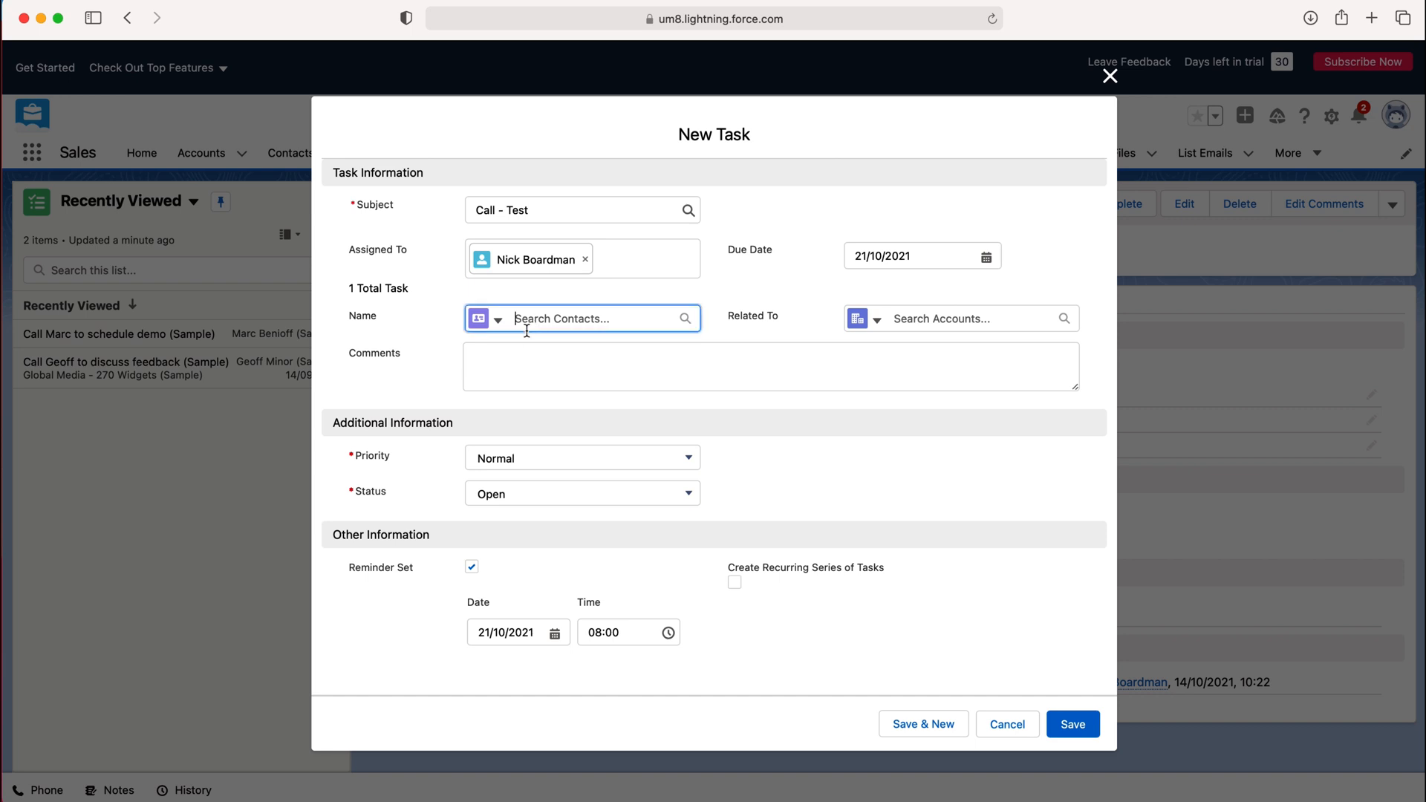
left_click(582, 318)
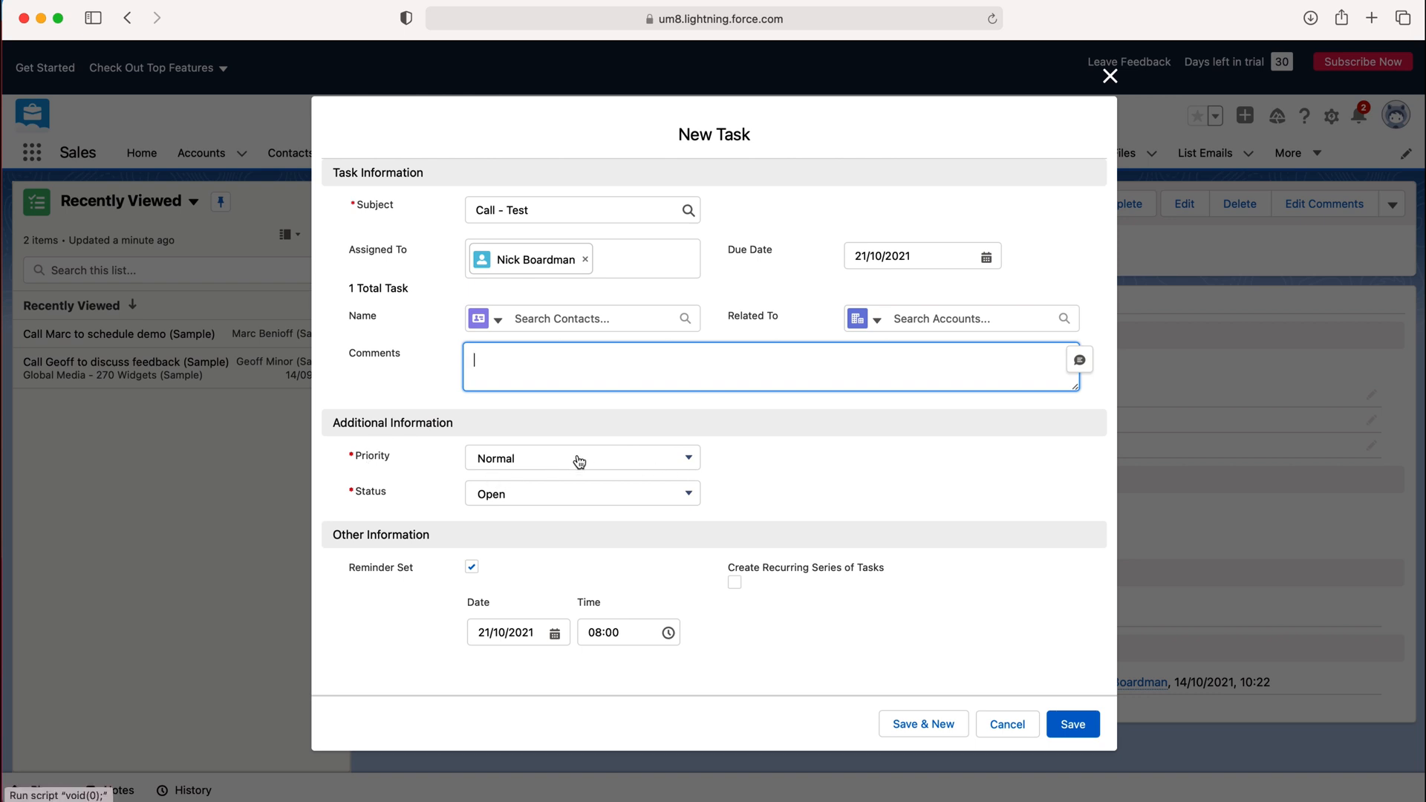
Keep priority Normal and status Open after reviewing the choices.
left_click(581, 457)
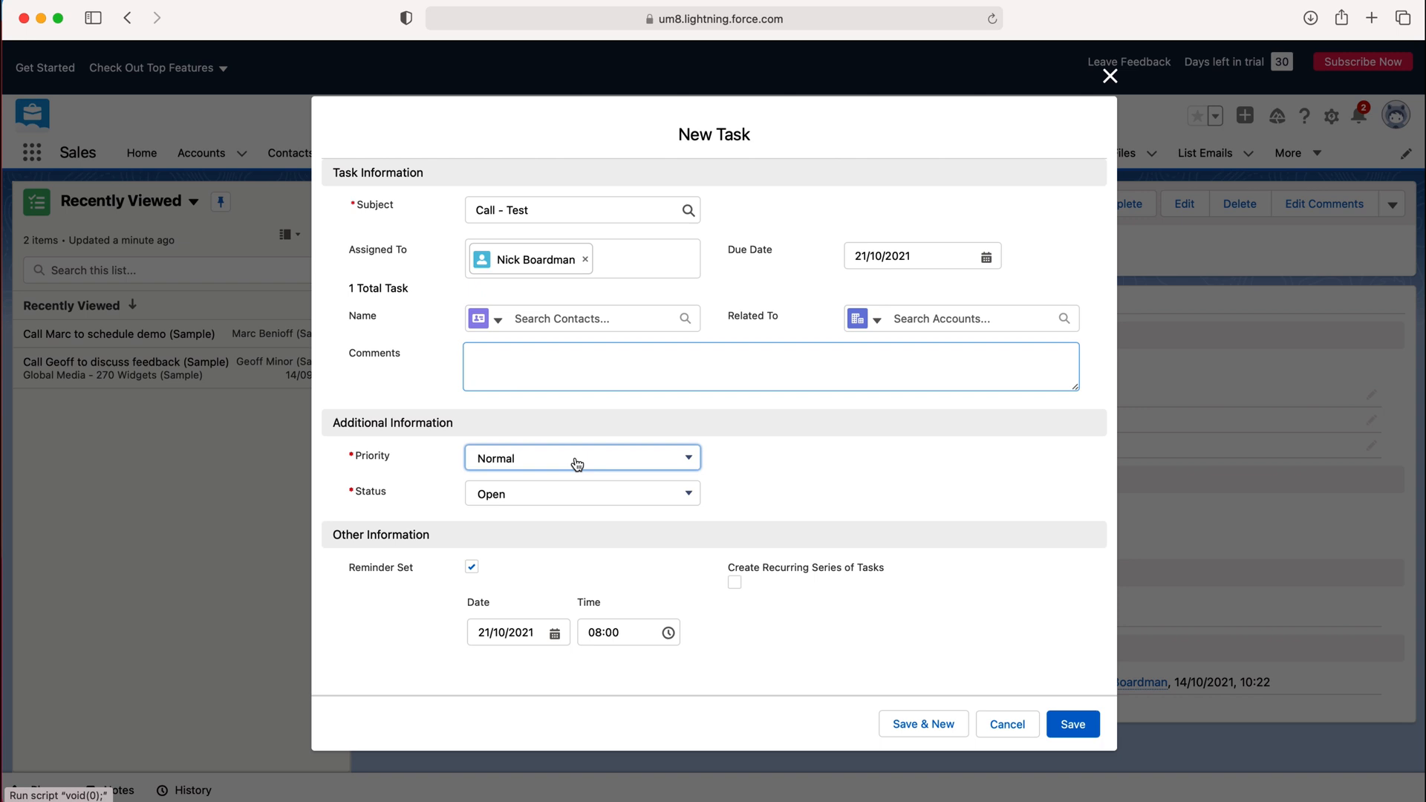
left_click(581, 458)
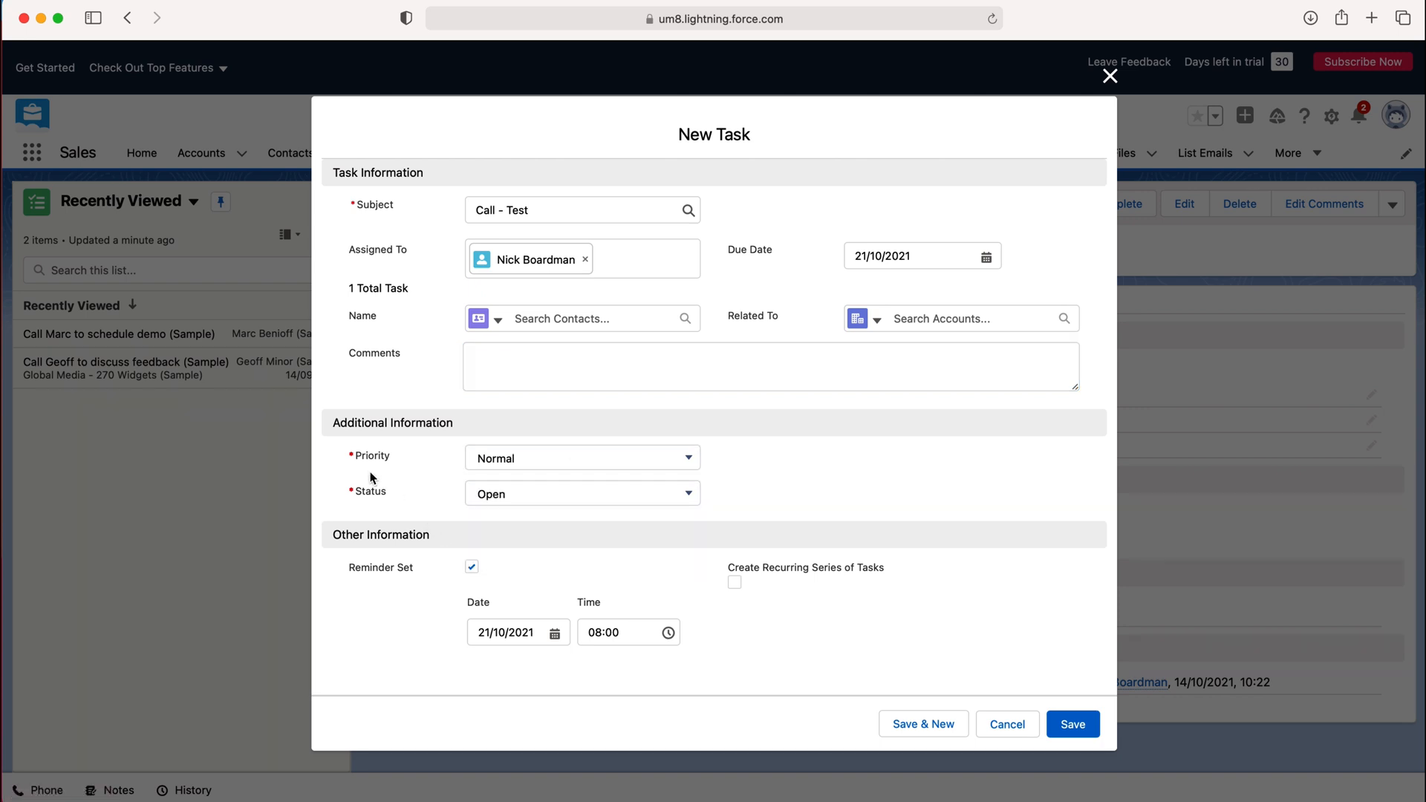
left_click(580, 493)
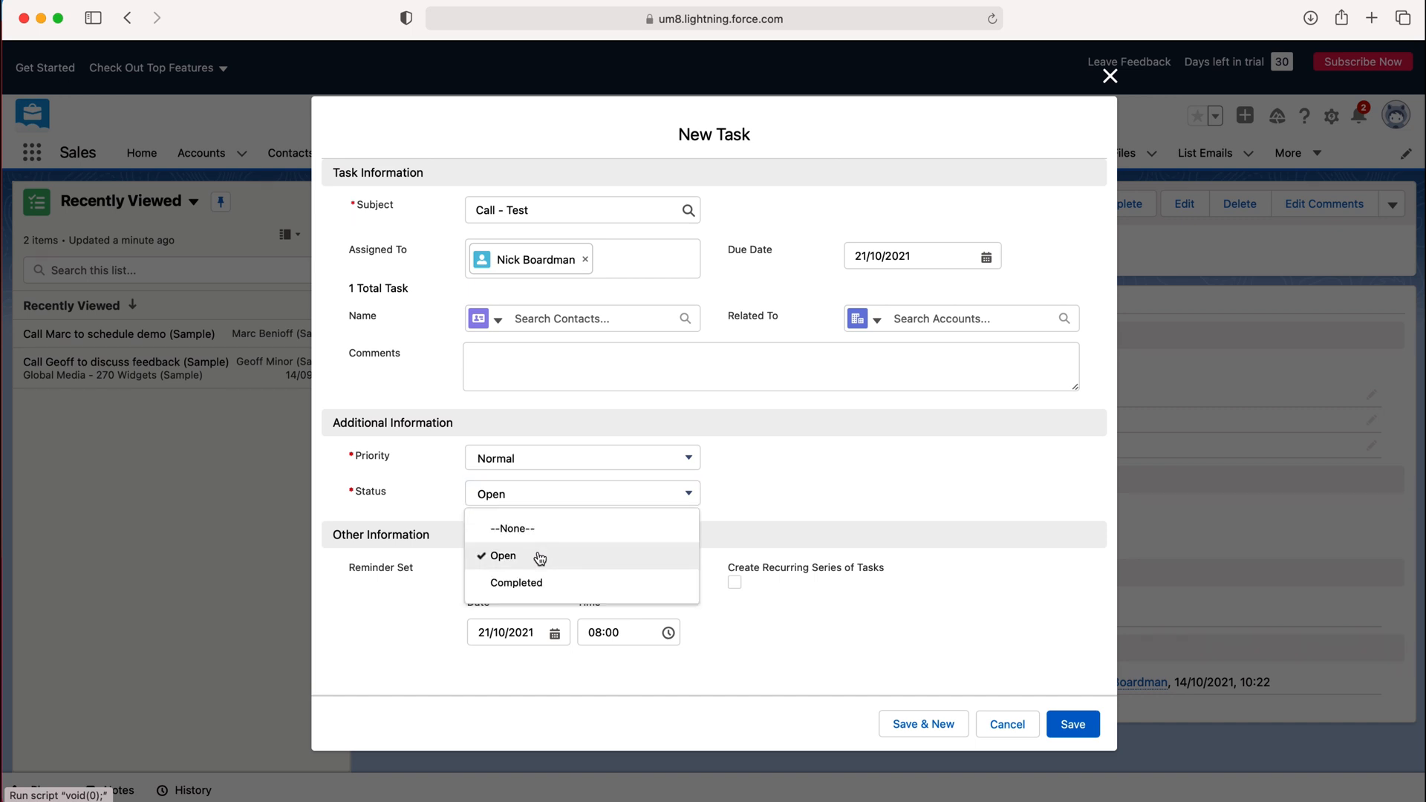
mouse_move(535, 587)
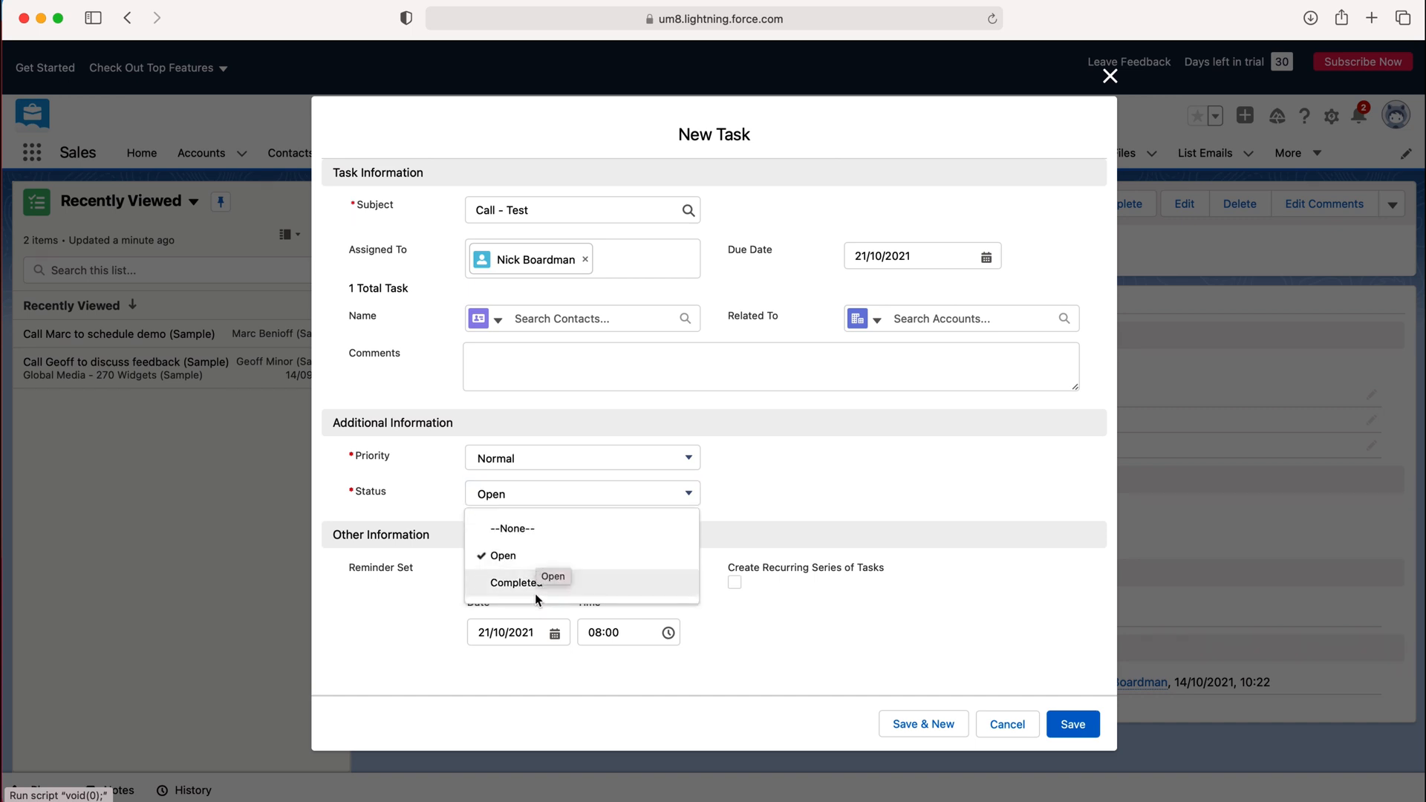
mouse_move(509, 576)
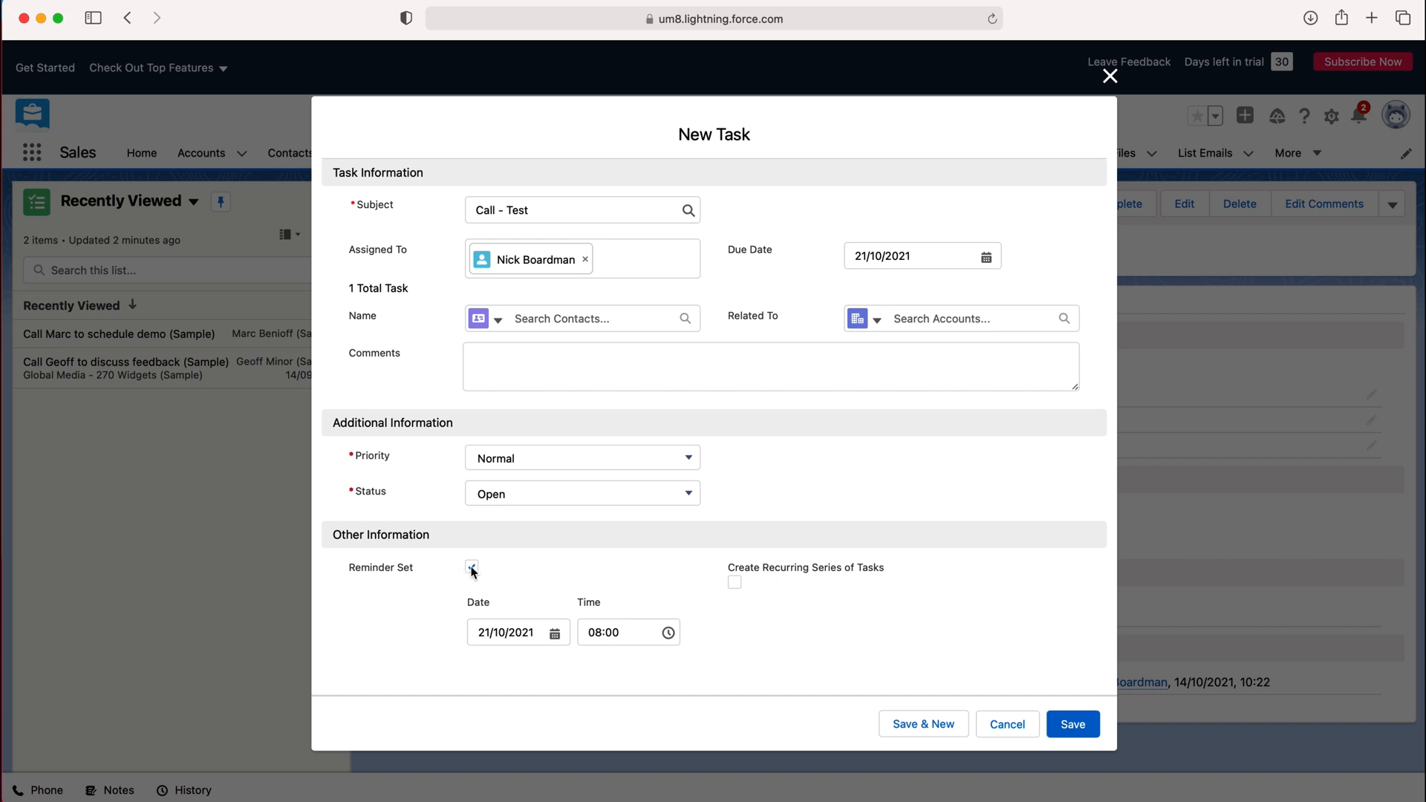
Enable a reminder dated 20/10/2021 at 08:00.
left_click(471, 568)
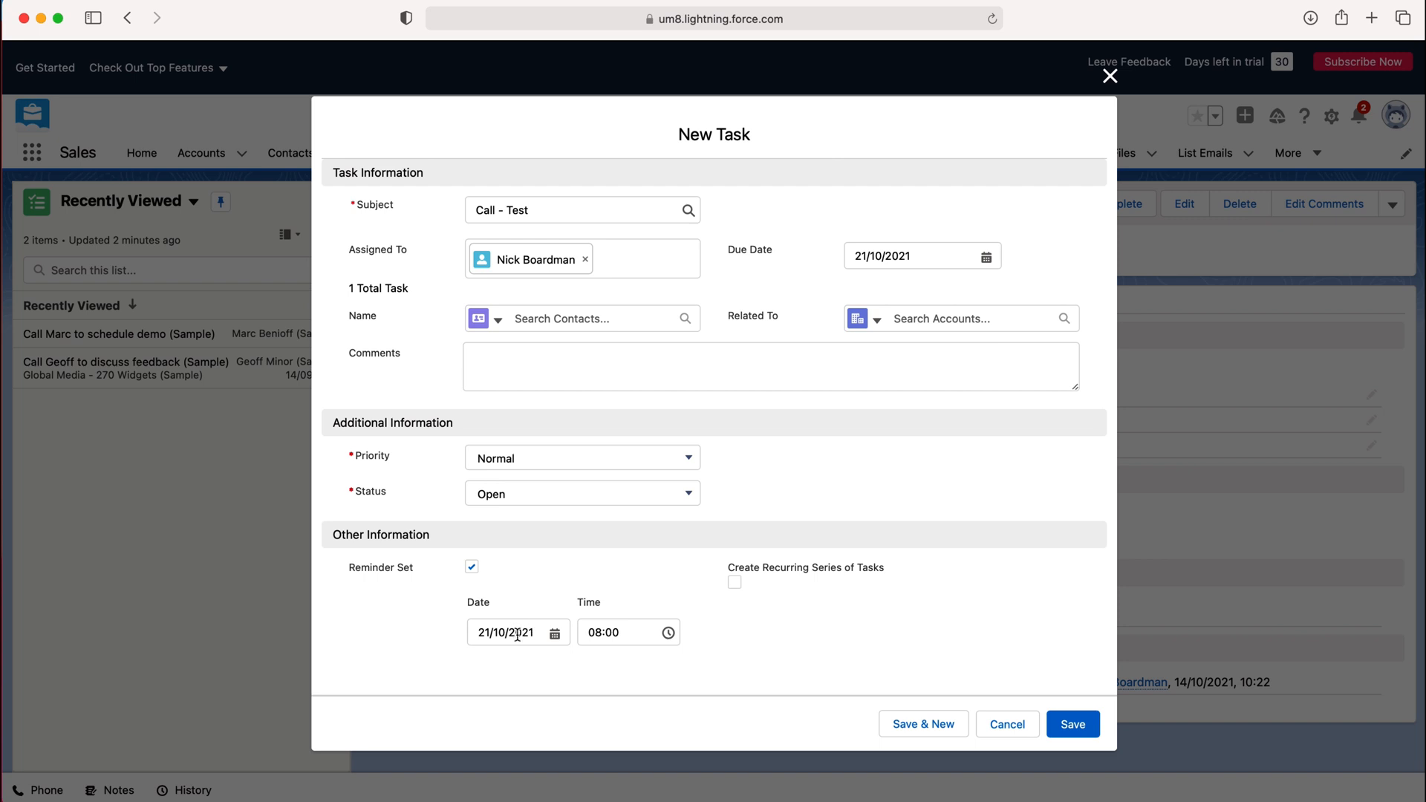
mouse_move(797, 323)
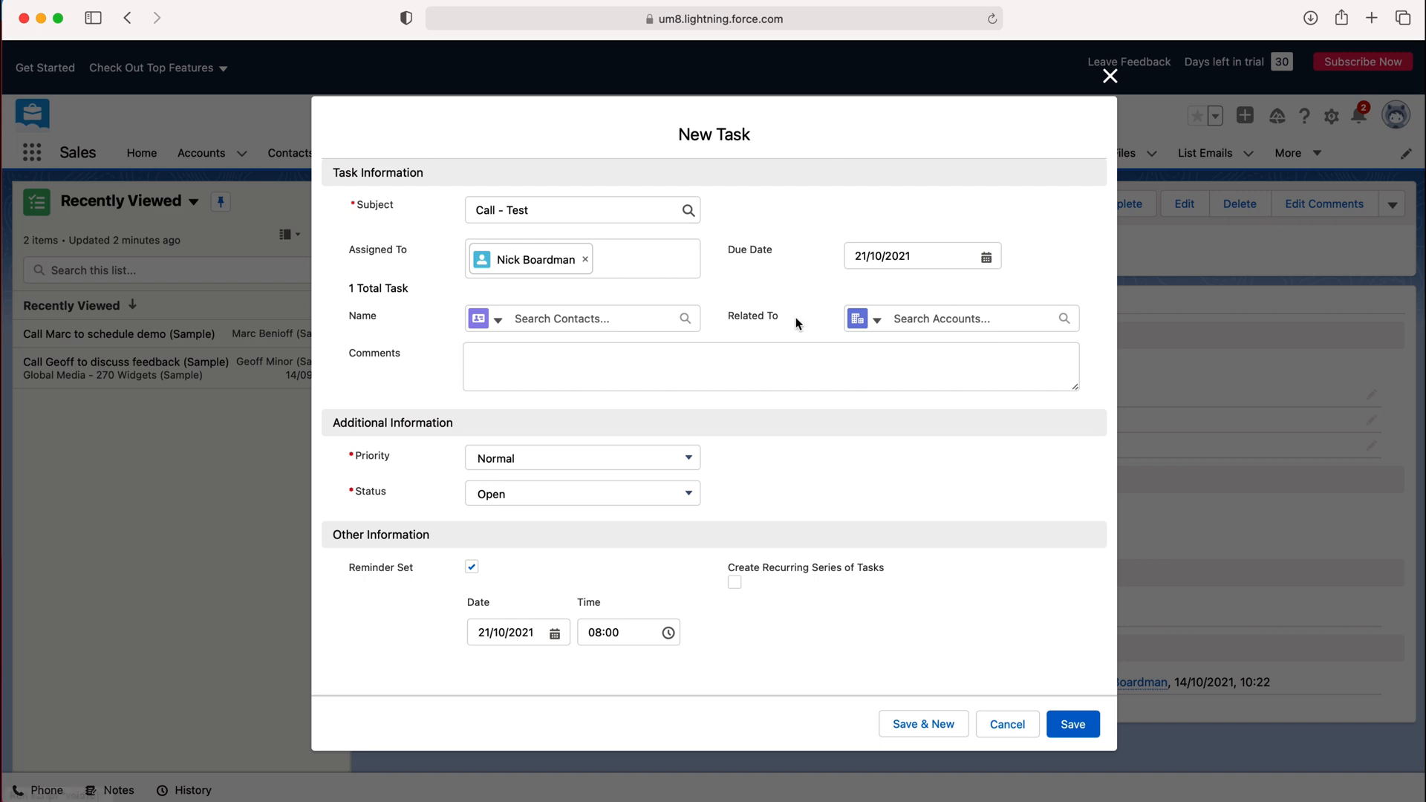
mouse_move(865, 285)
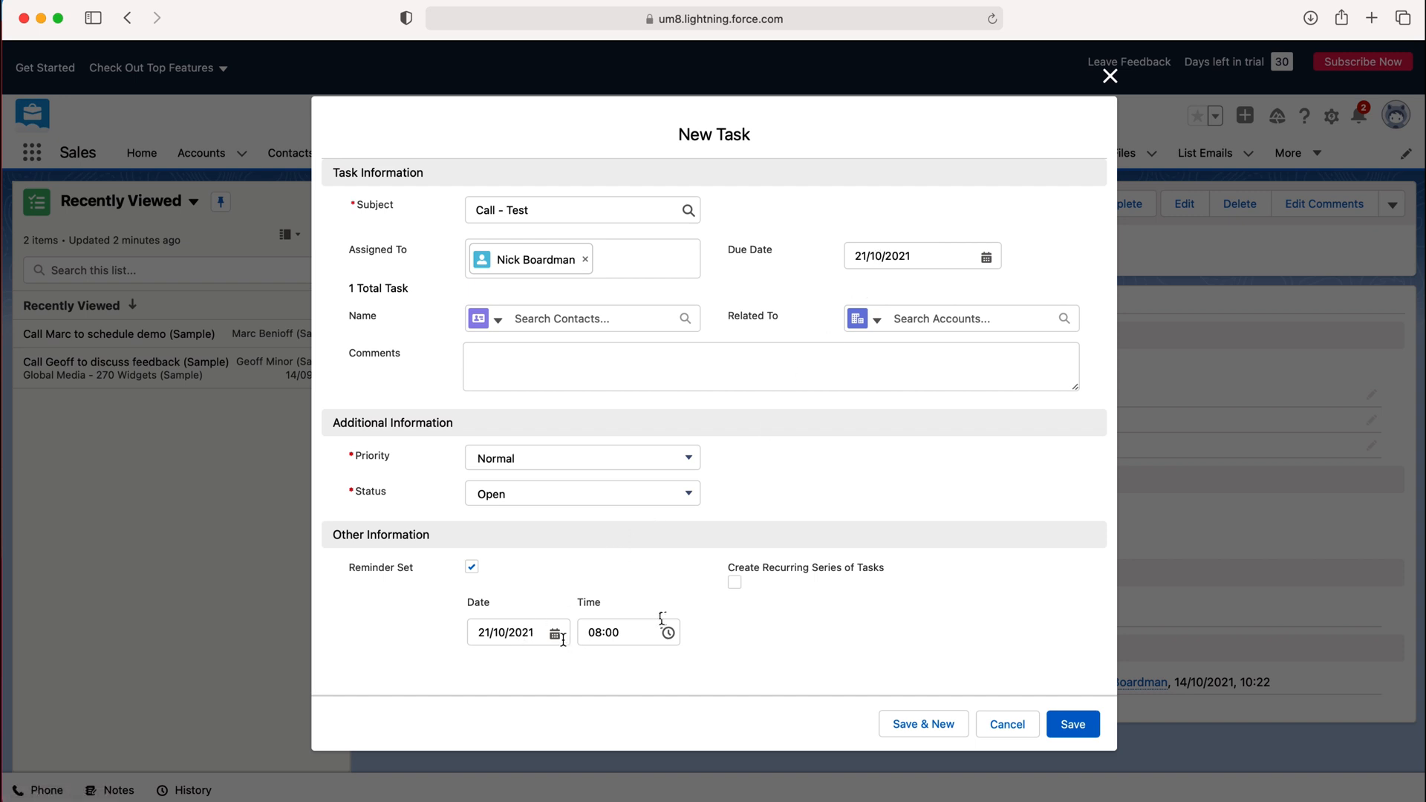
left_click(558, 633)
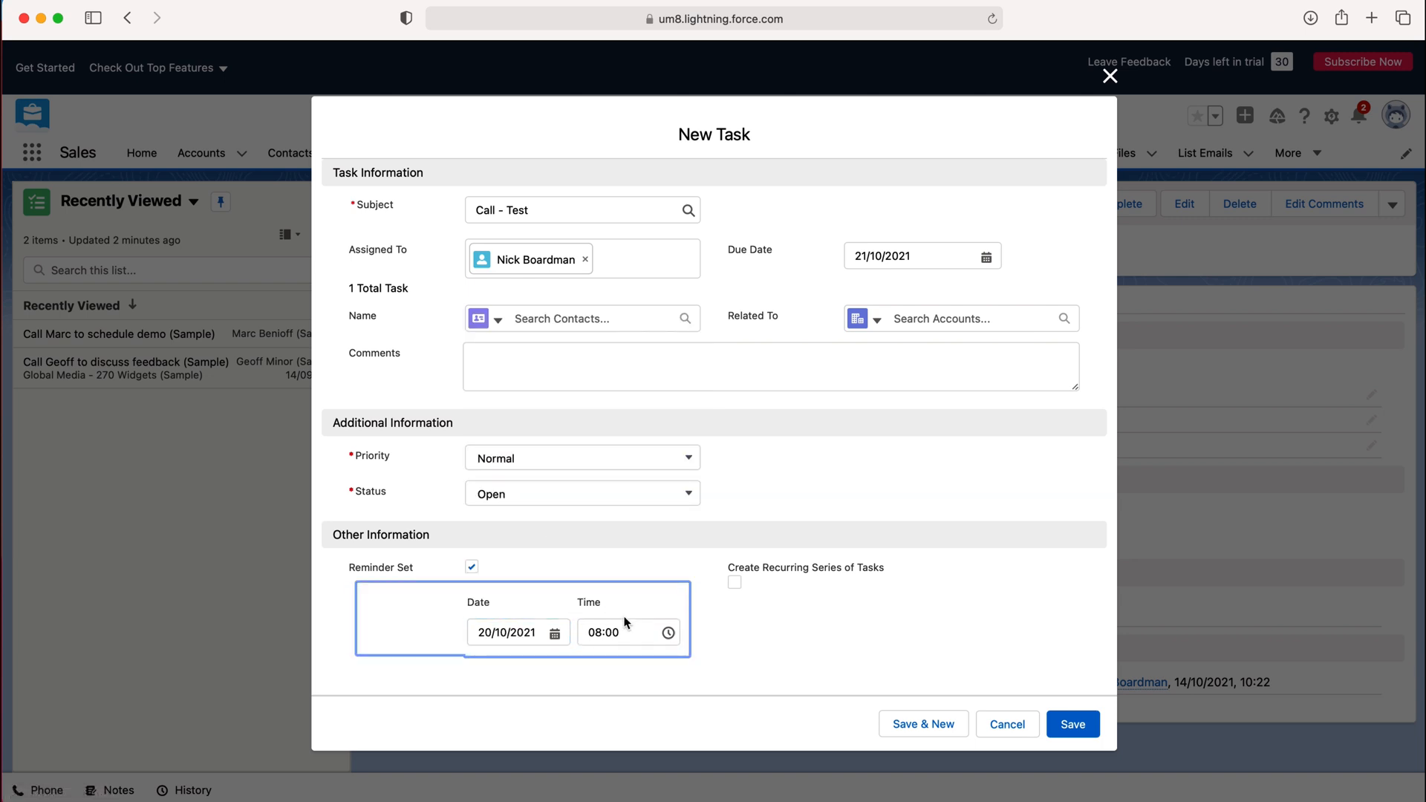
left_click(627, 633)
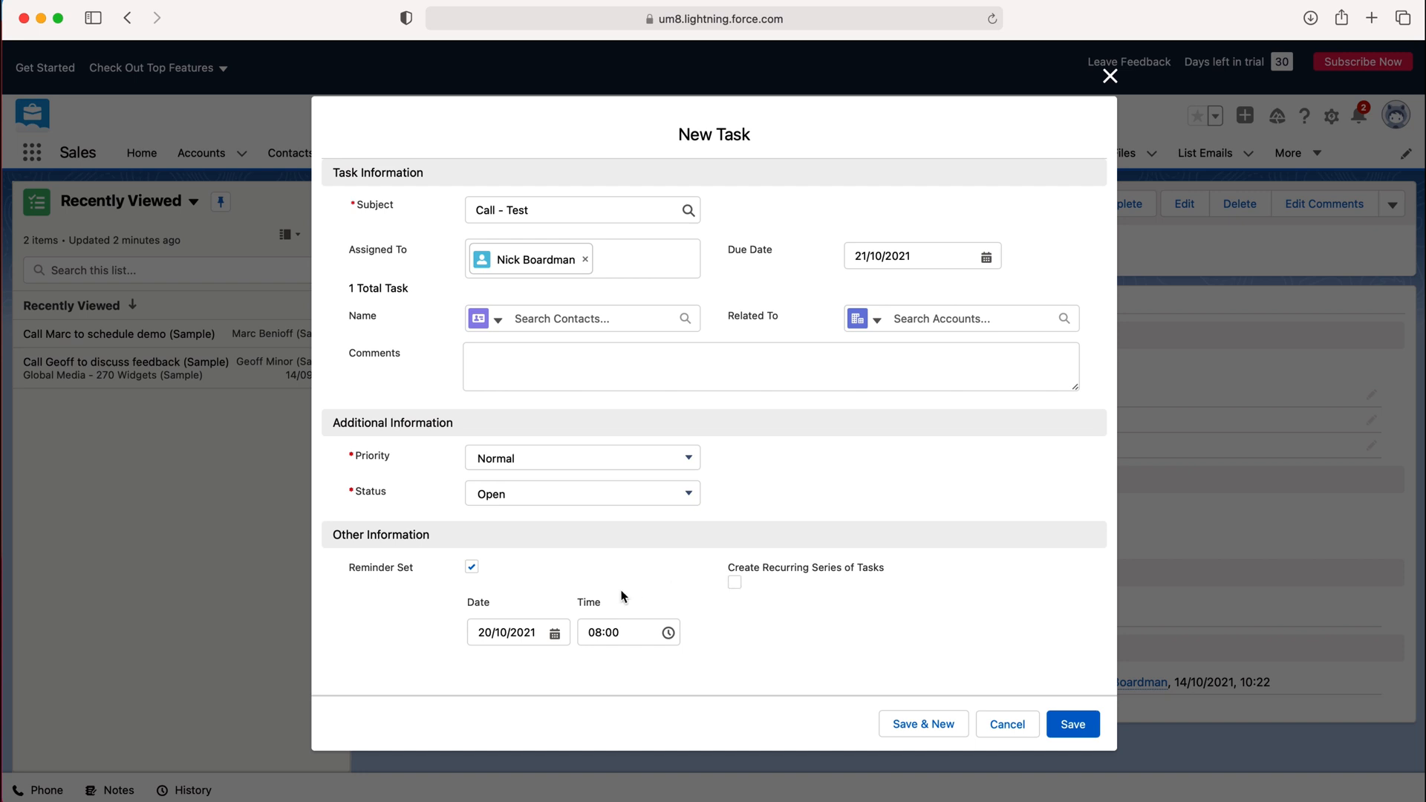
mouse_move(618, 592)
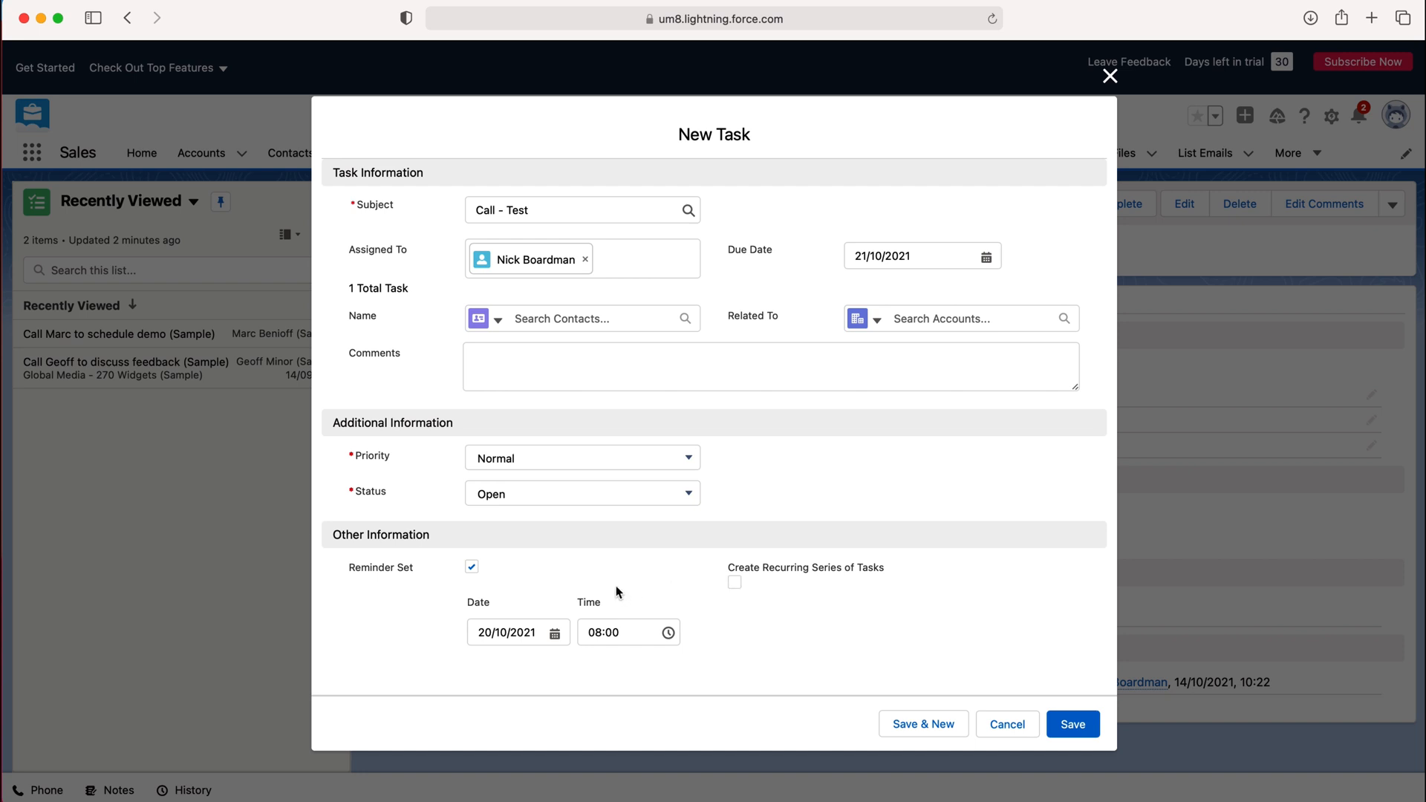
mouse_move(687, 598)
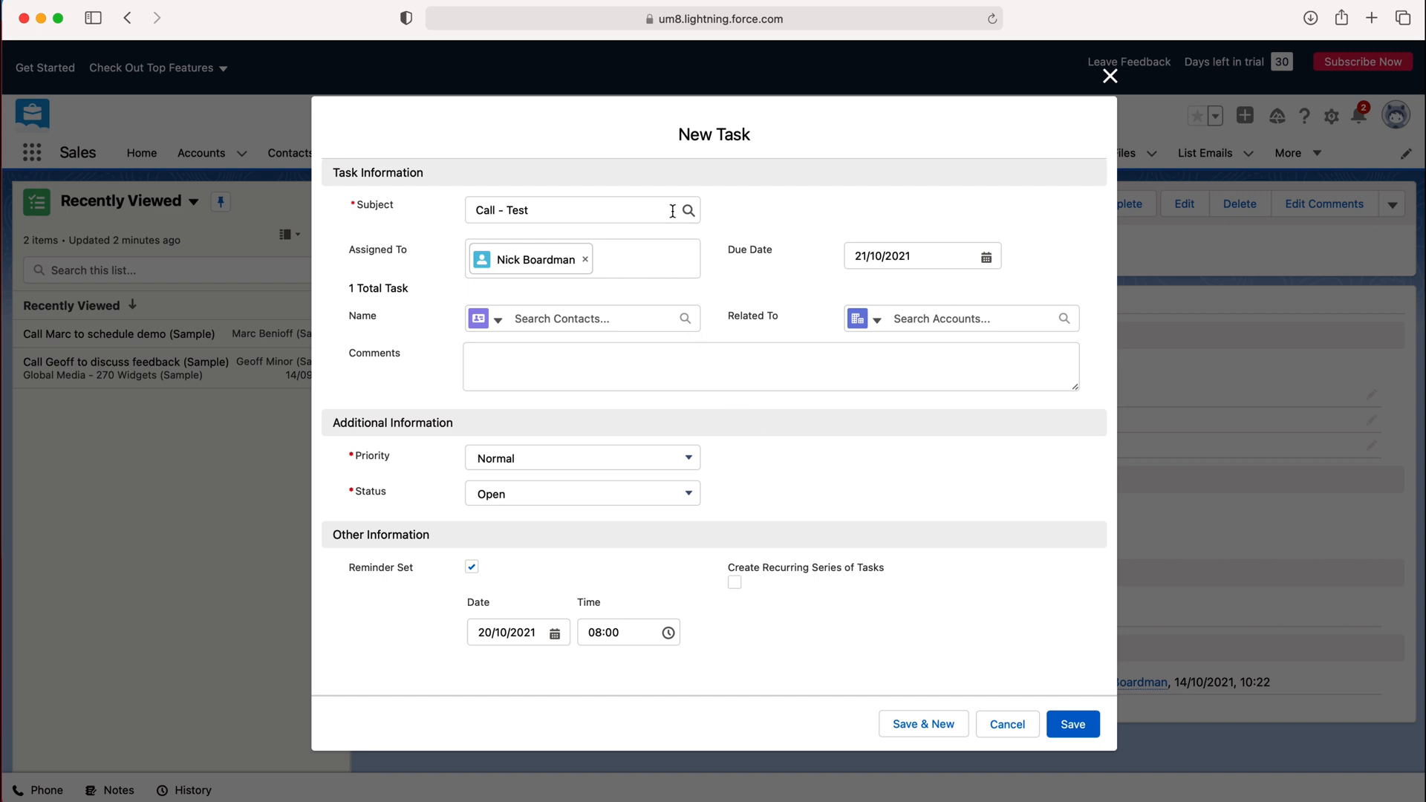
mouse_move(642, 570)
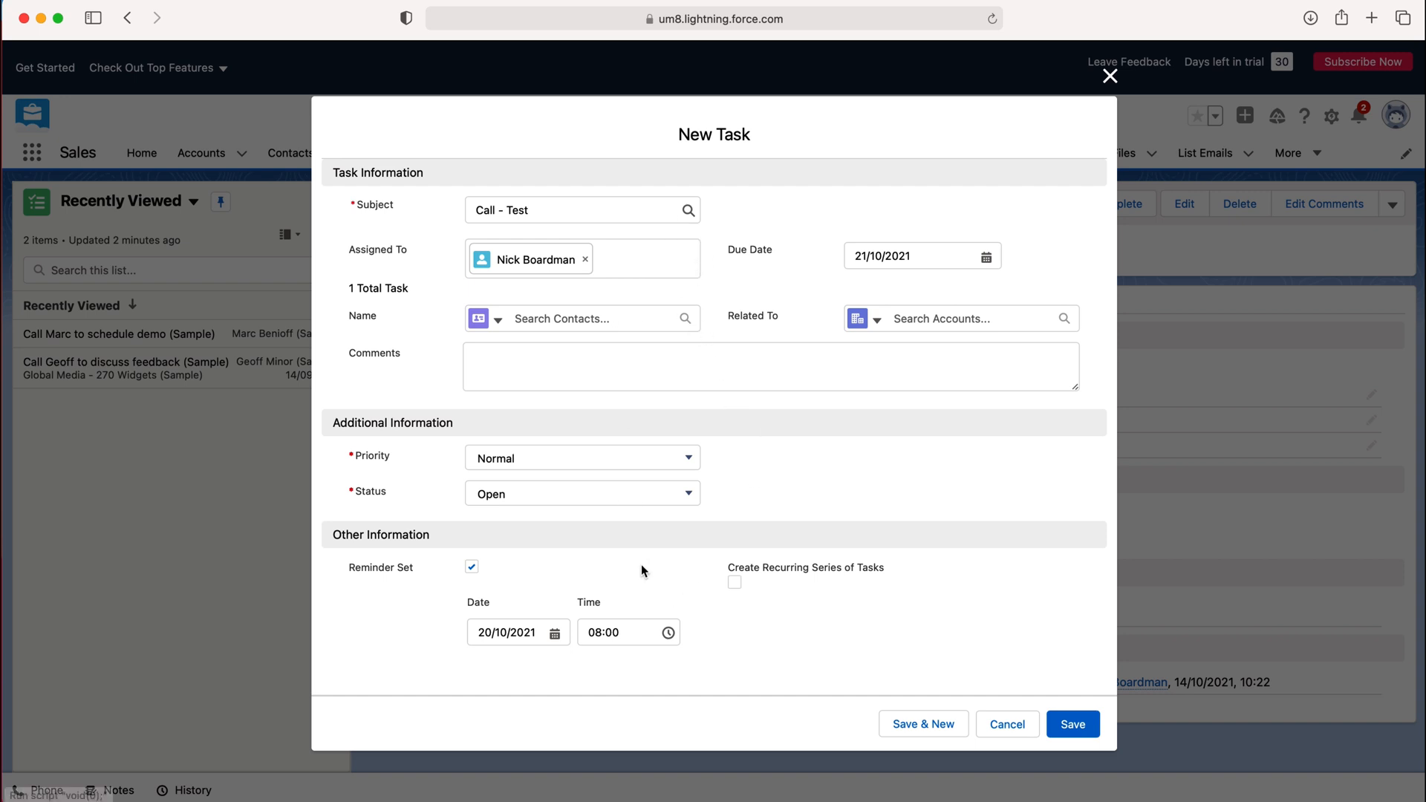
mouse_move(736, 582)
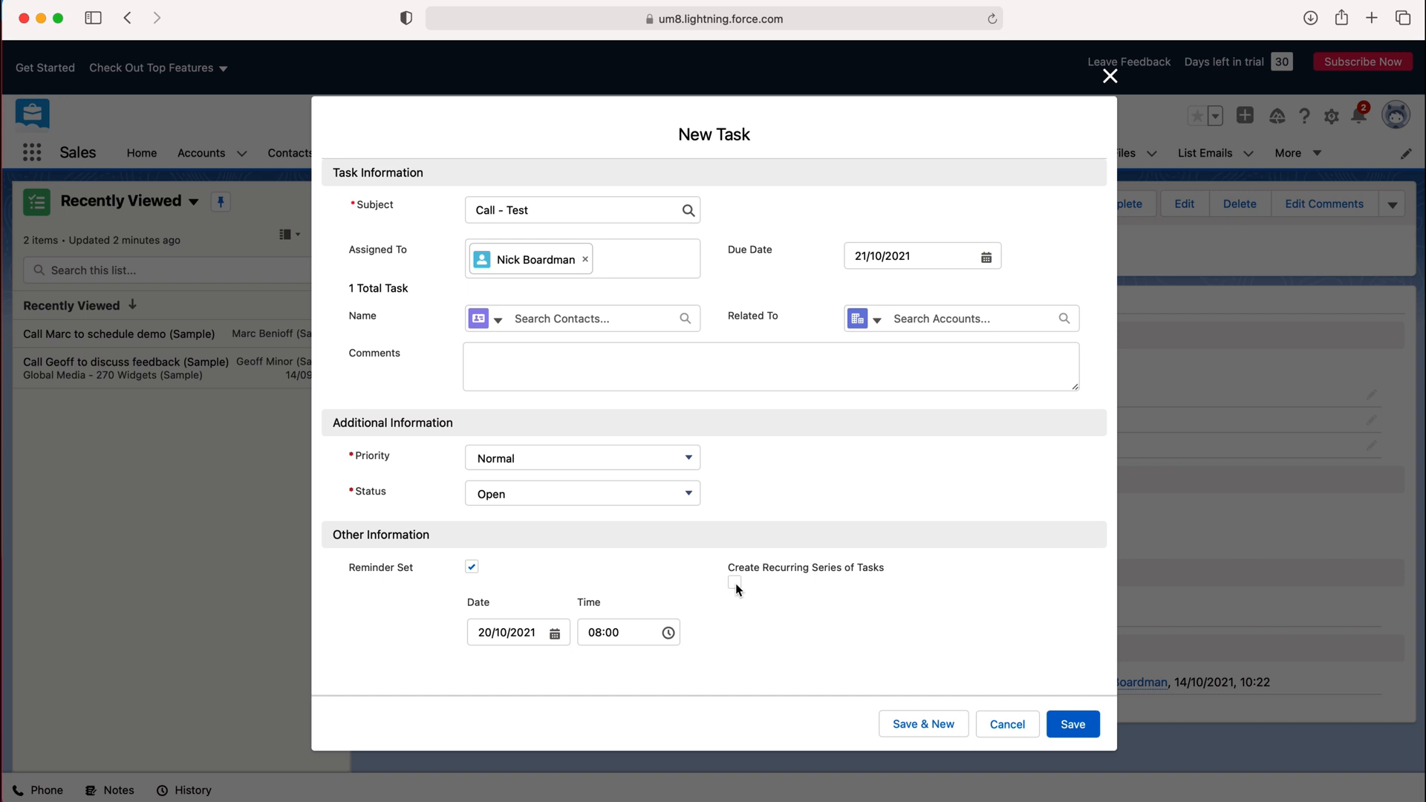
left_click(735, 583)
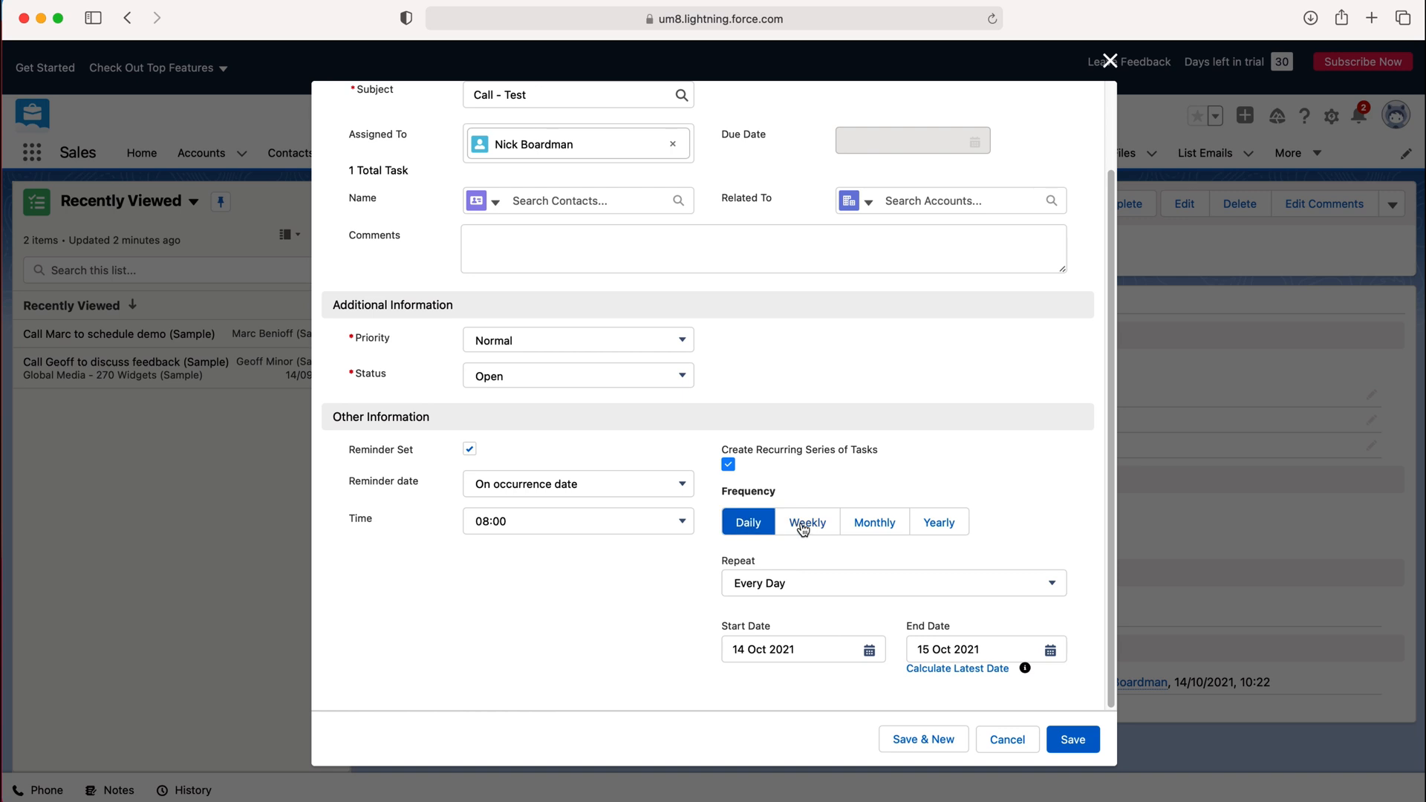
left_click(893, 582)
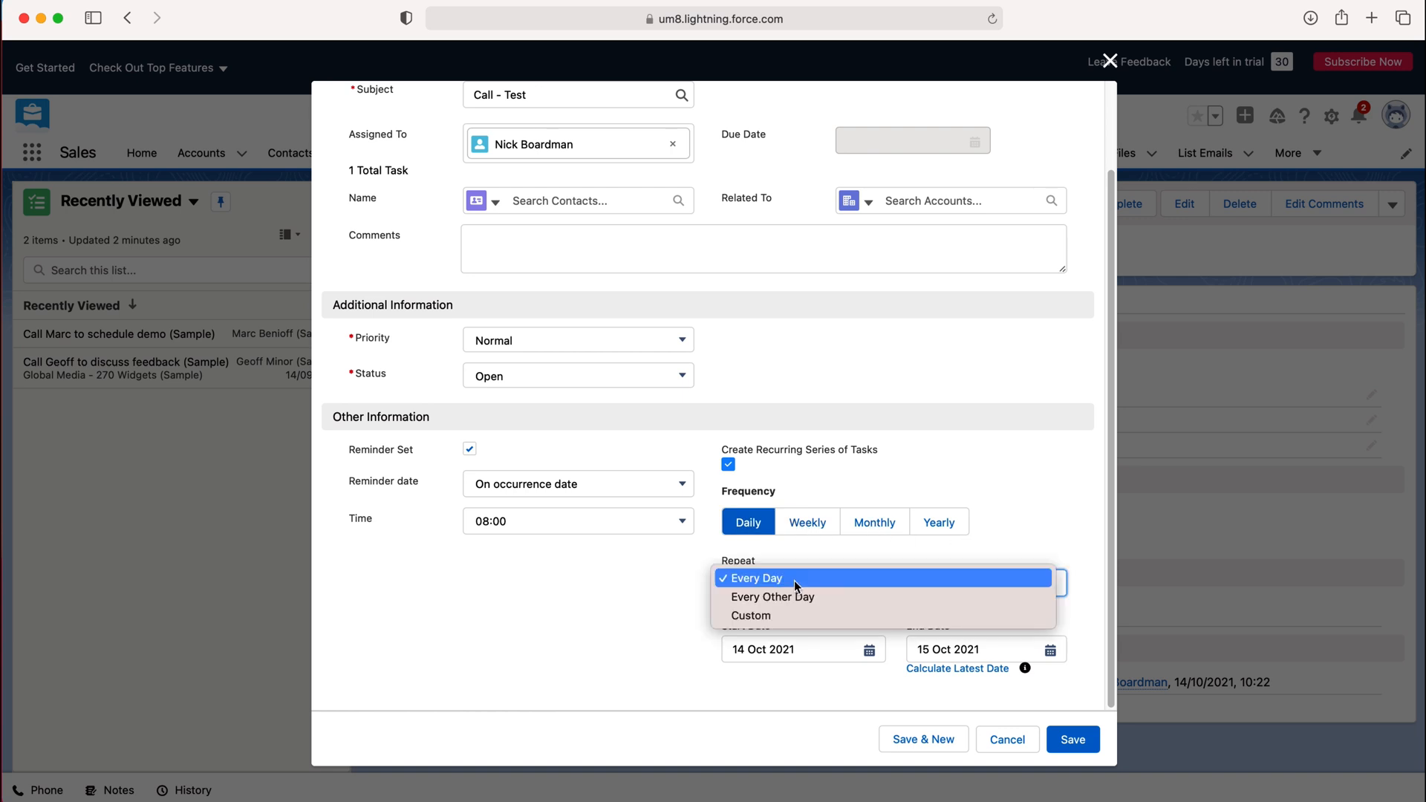
mouse_move(788, 619)
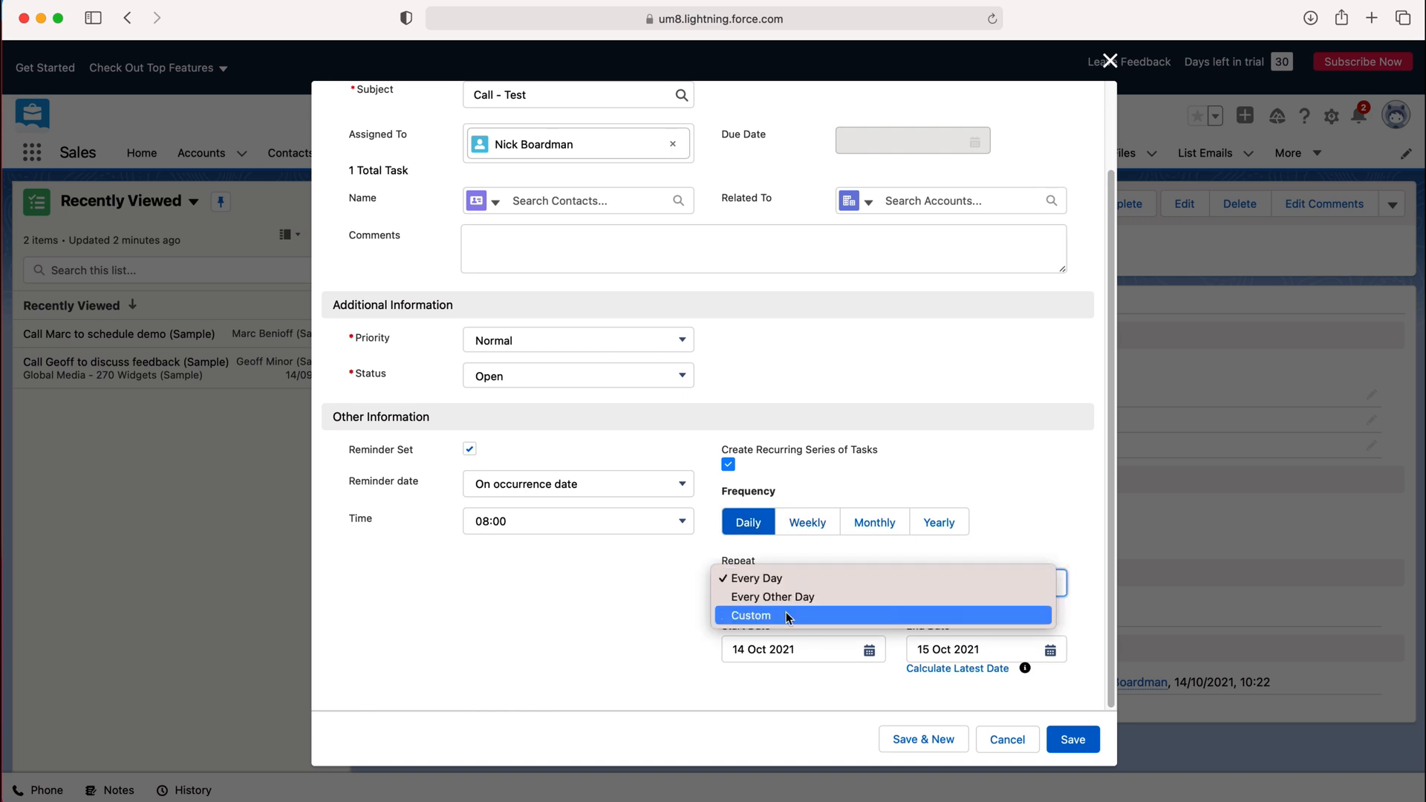
left_click(751, 578)
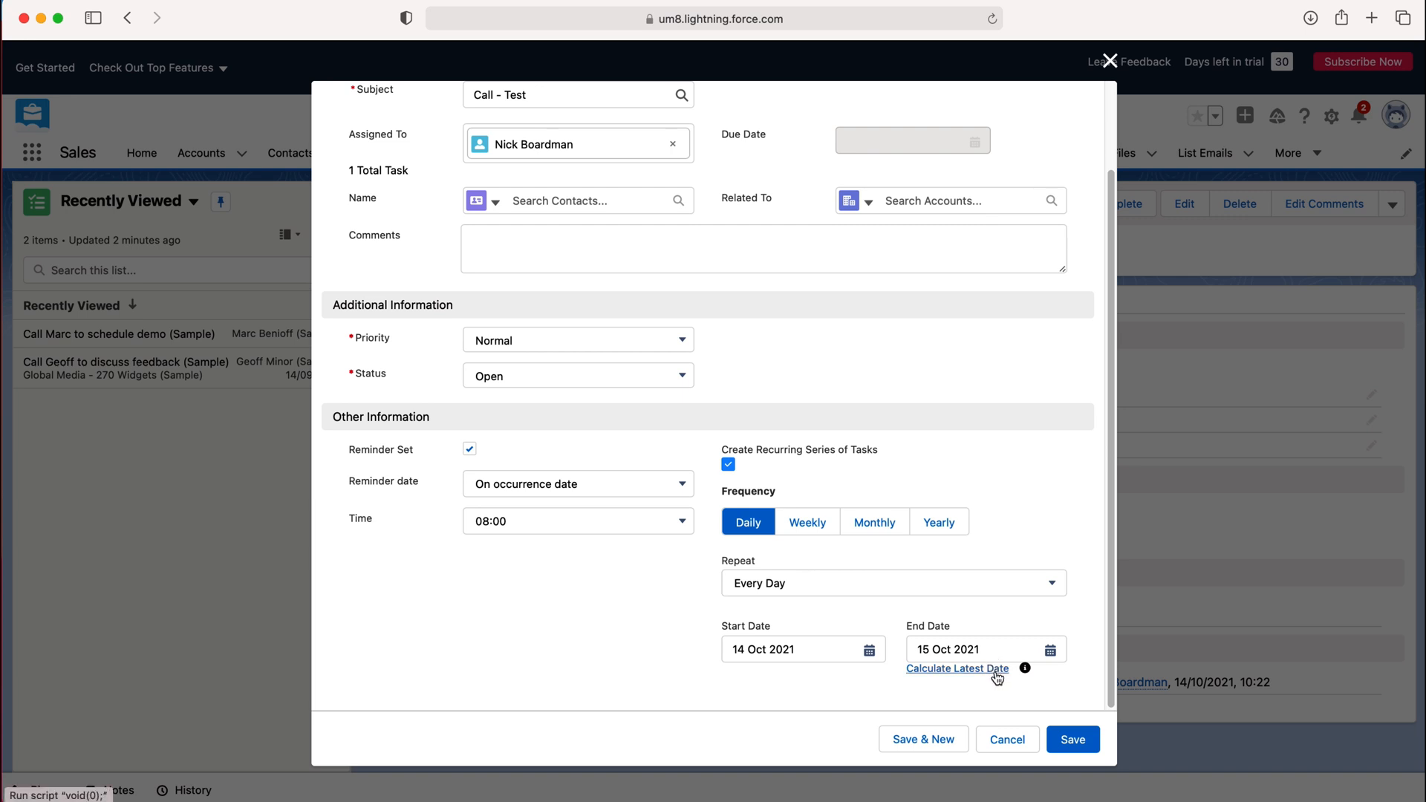
left_click(805, 522)
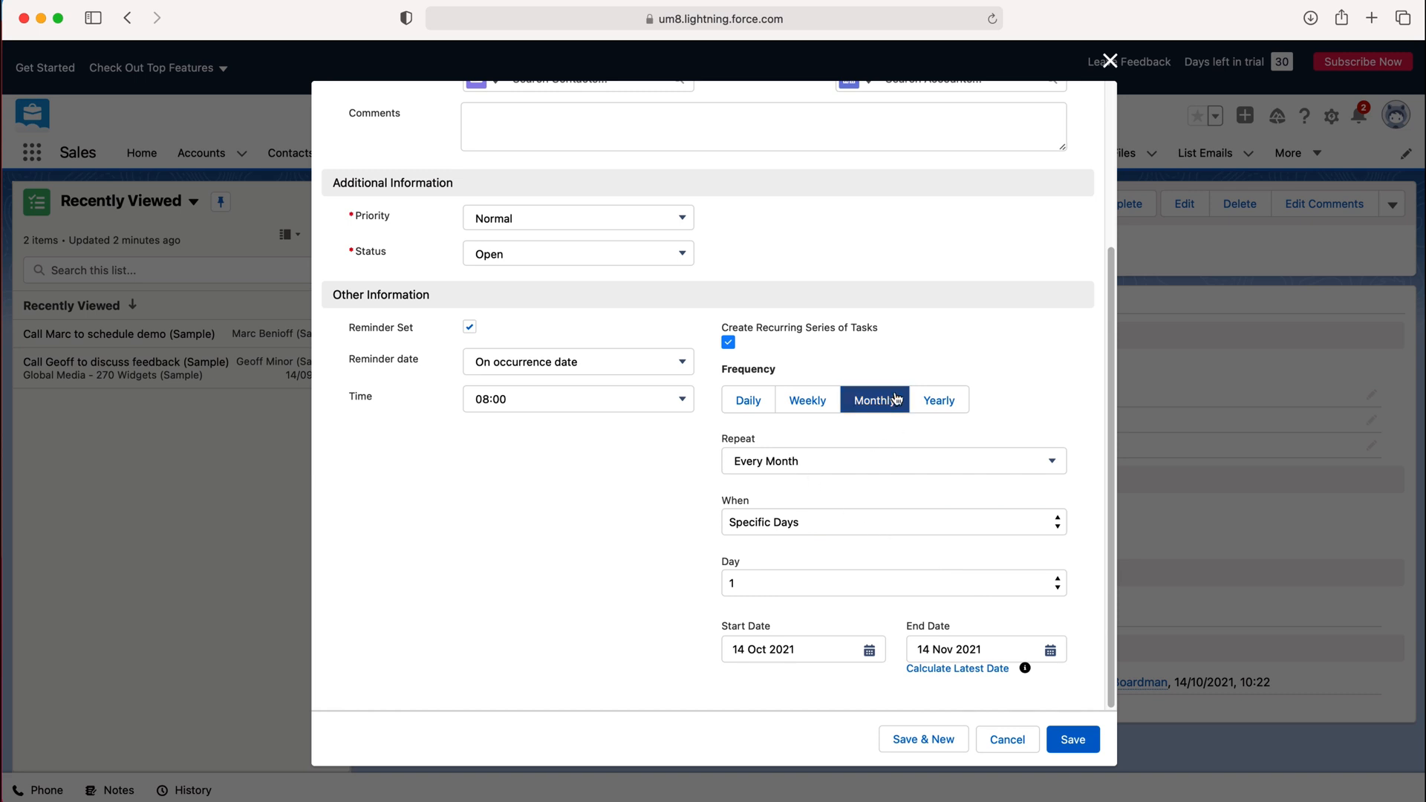
left_click(893, 521)
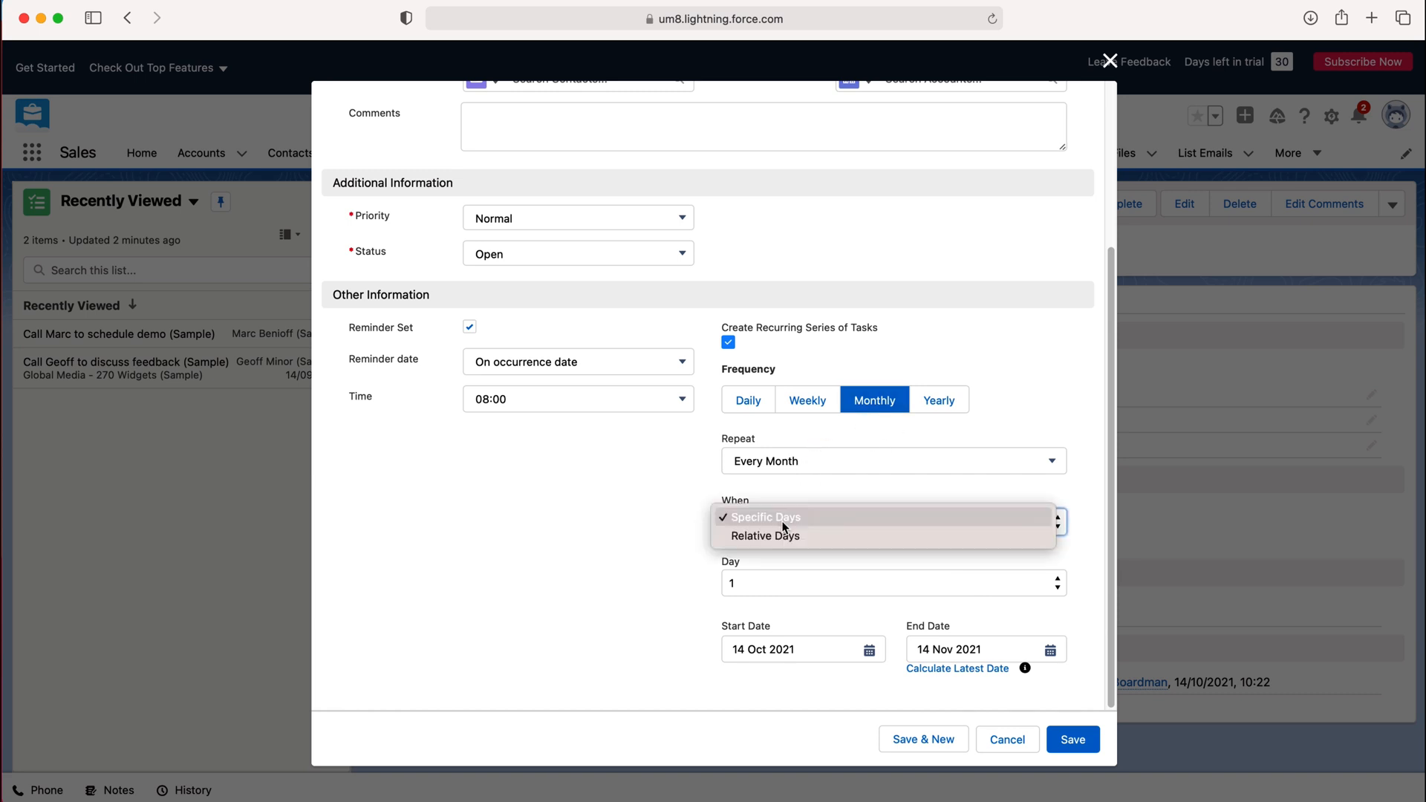
left_click(765, 517)
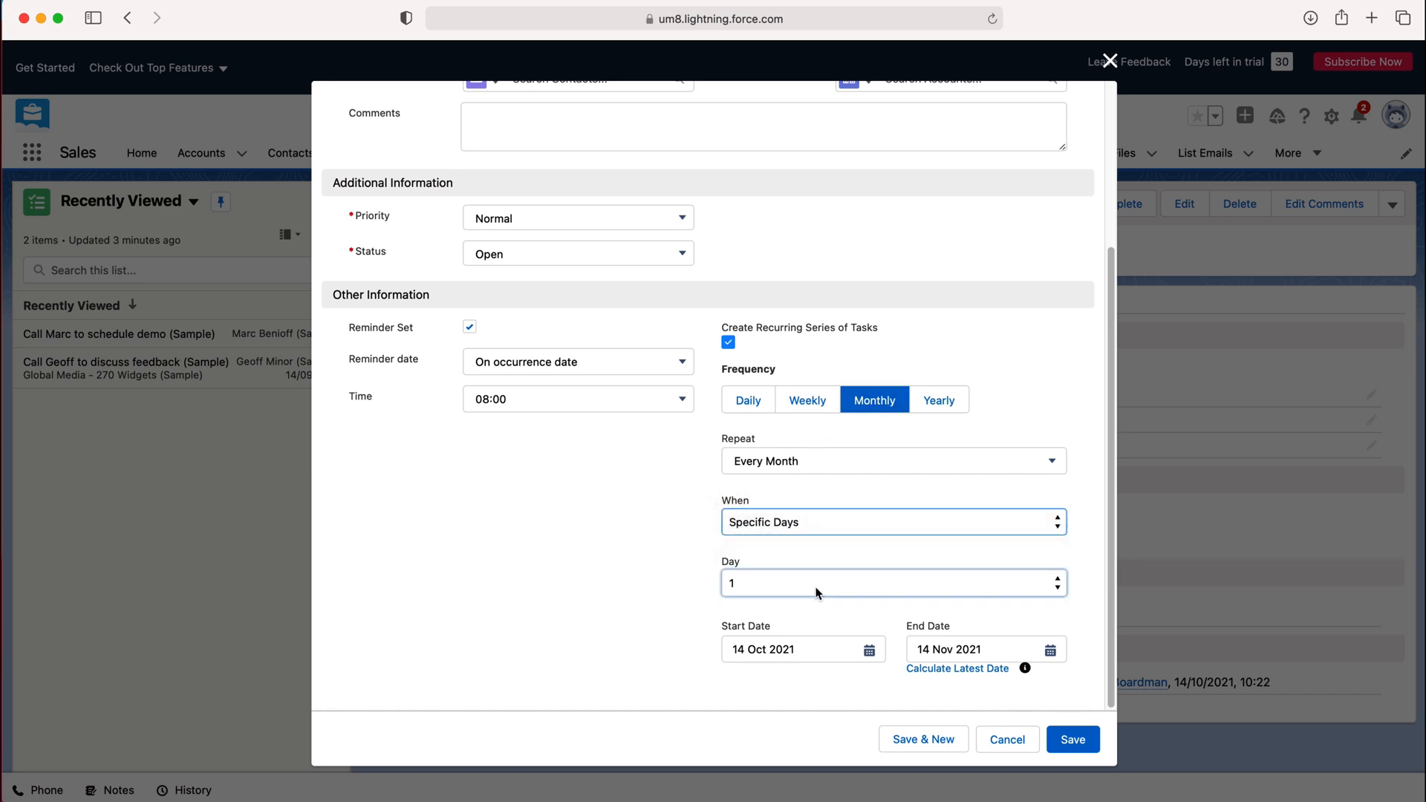
left_click(892, 582)
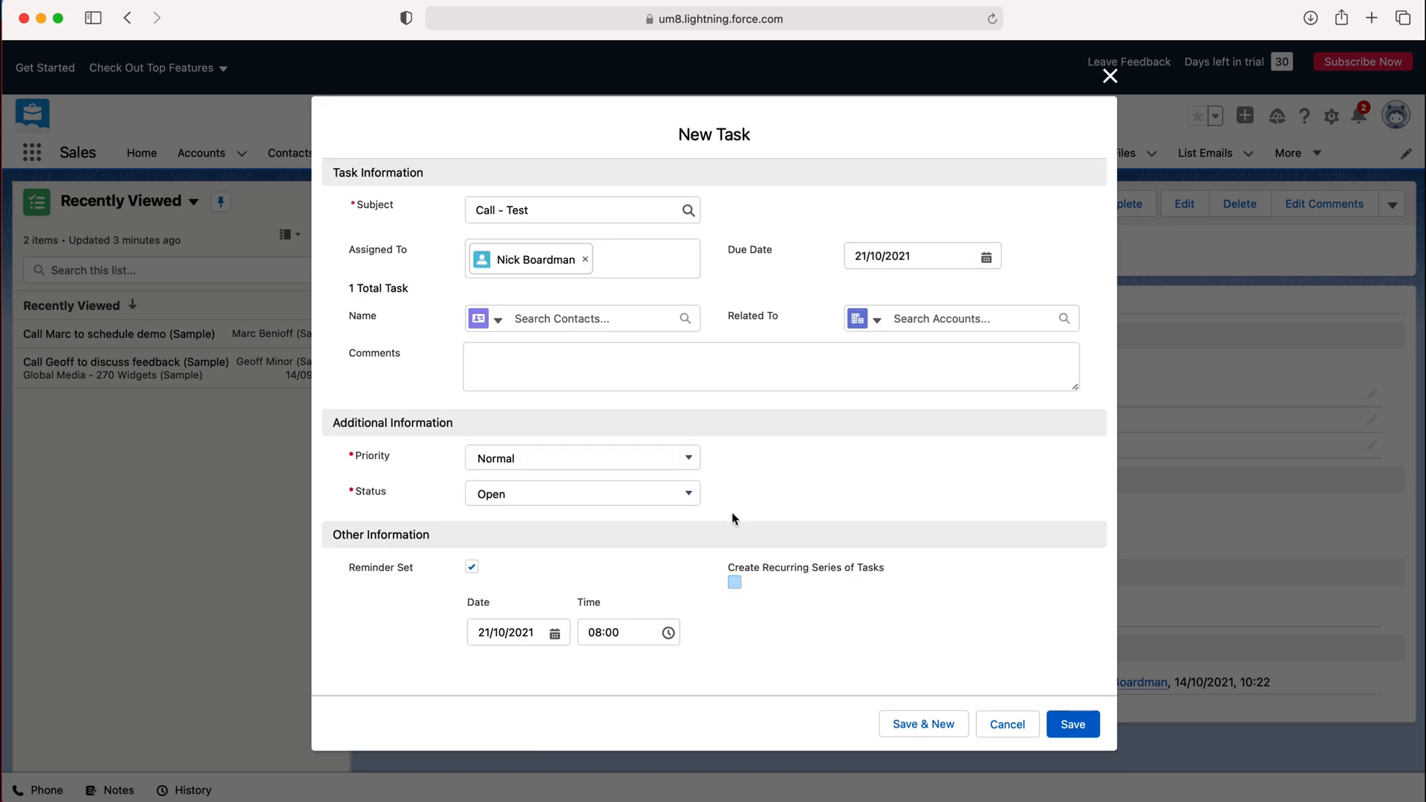
Add the comment 'Test' and save, showing the Call - Test task record.
left_click(735, 582)
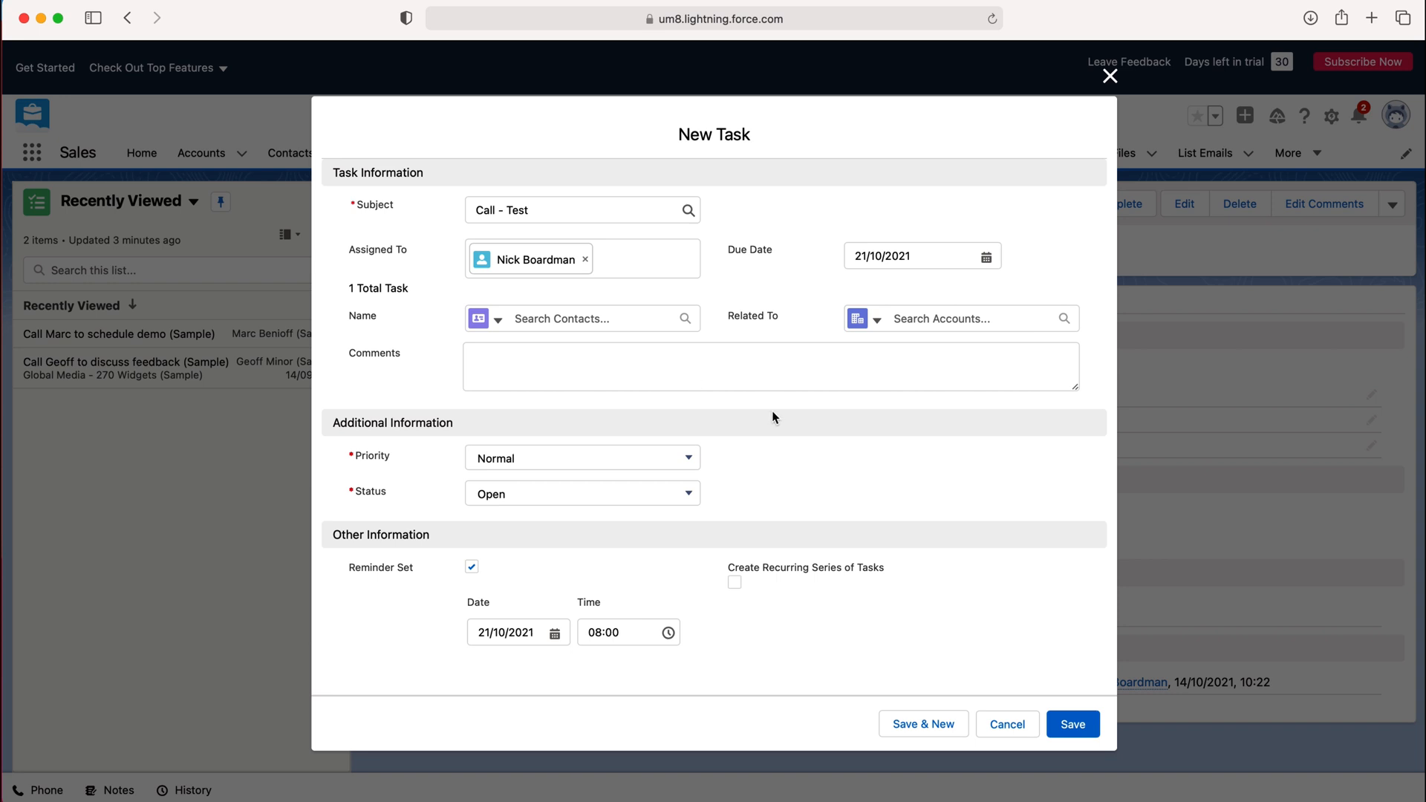
type("Test")
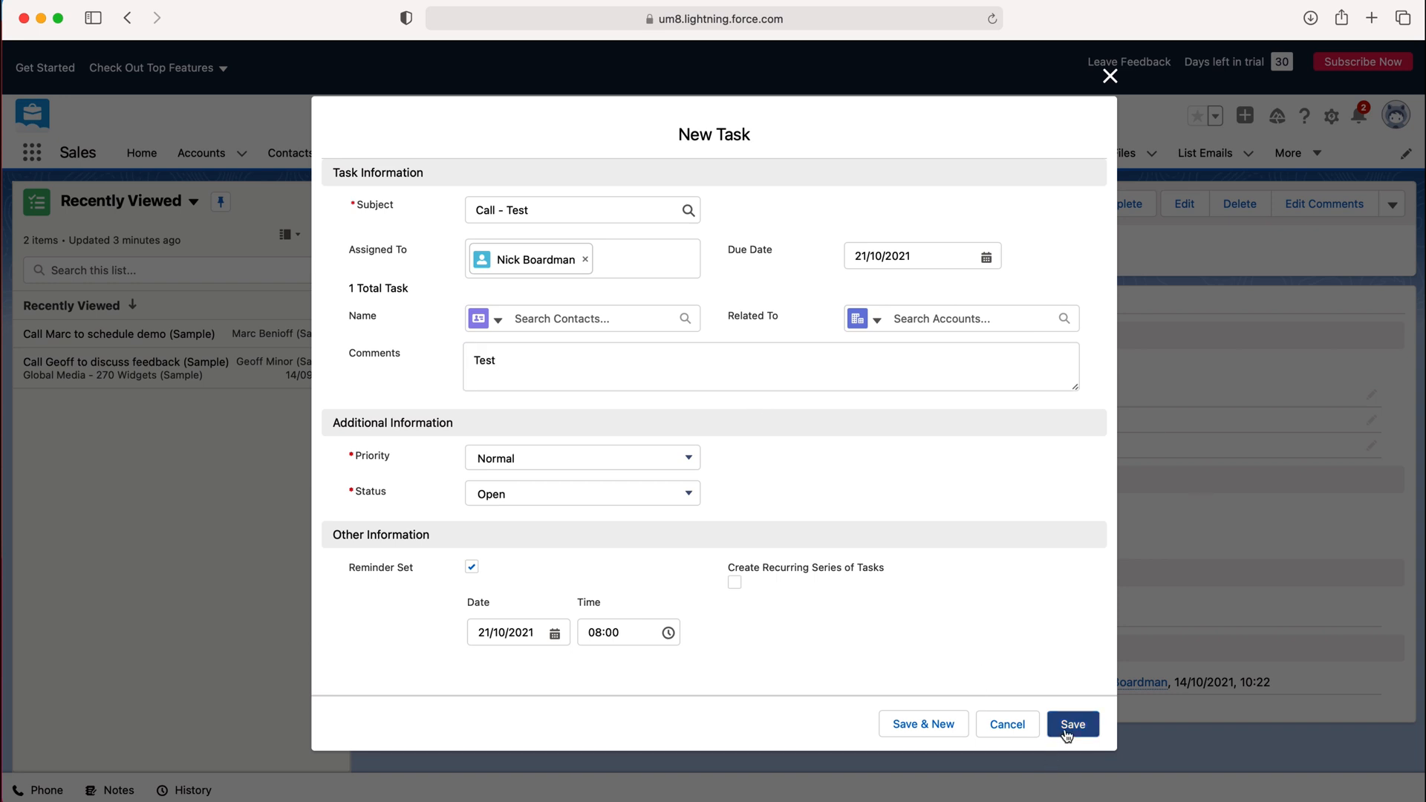
left_click(1070, 723)
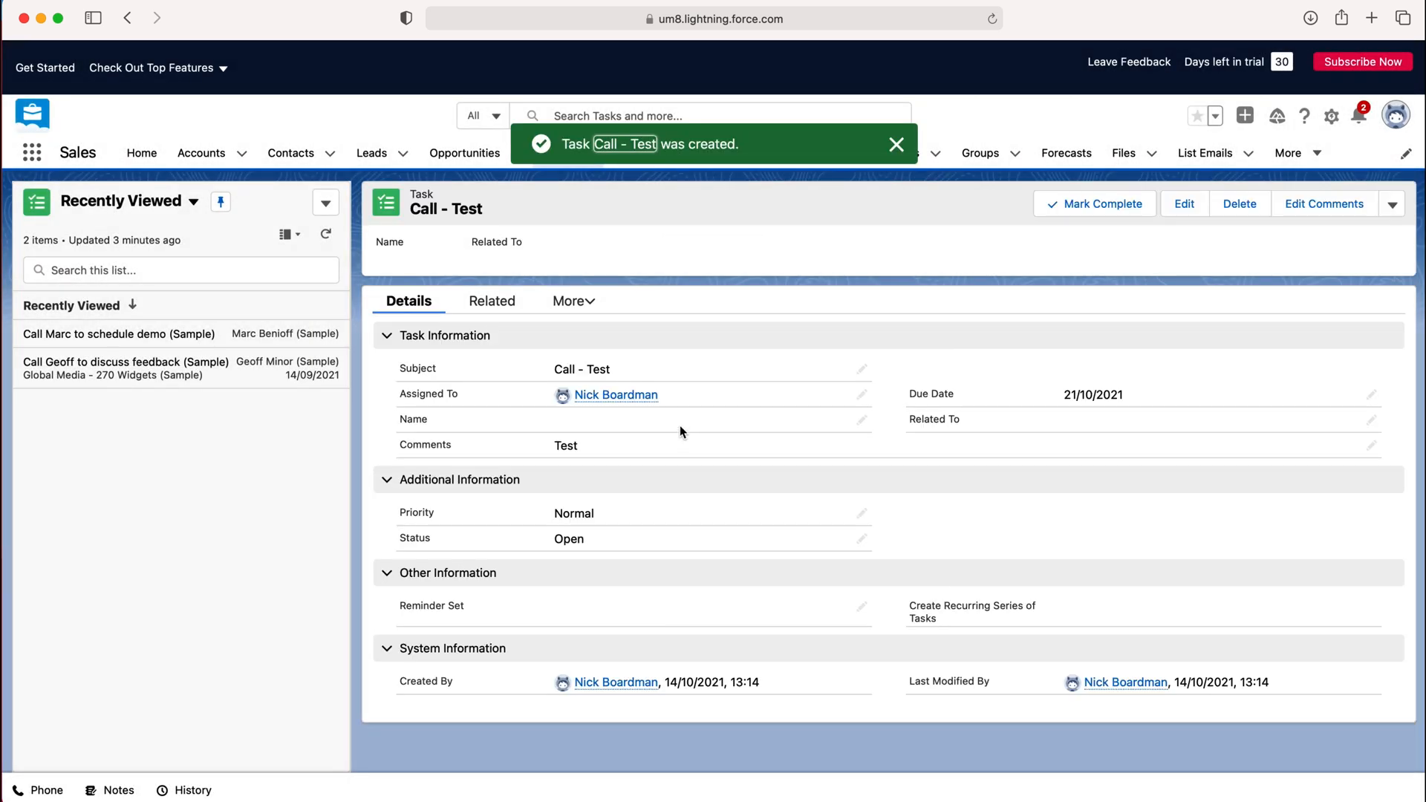